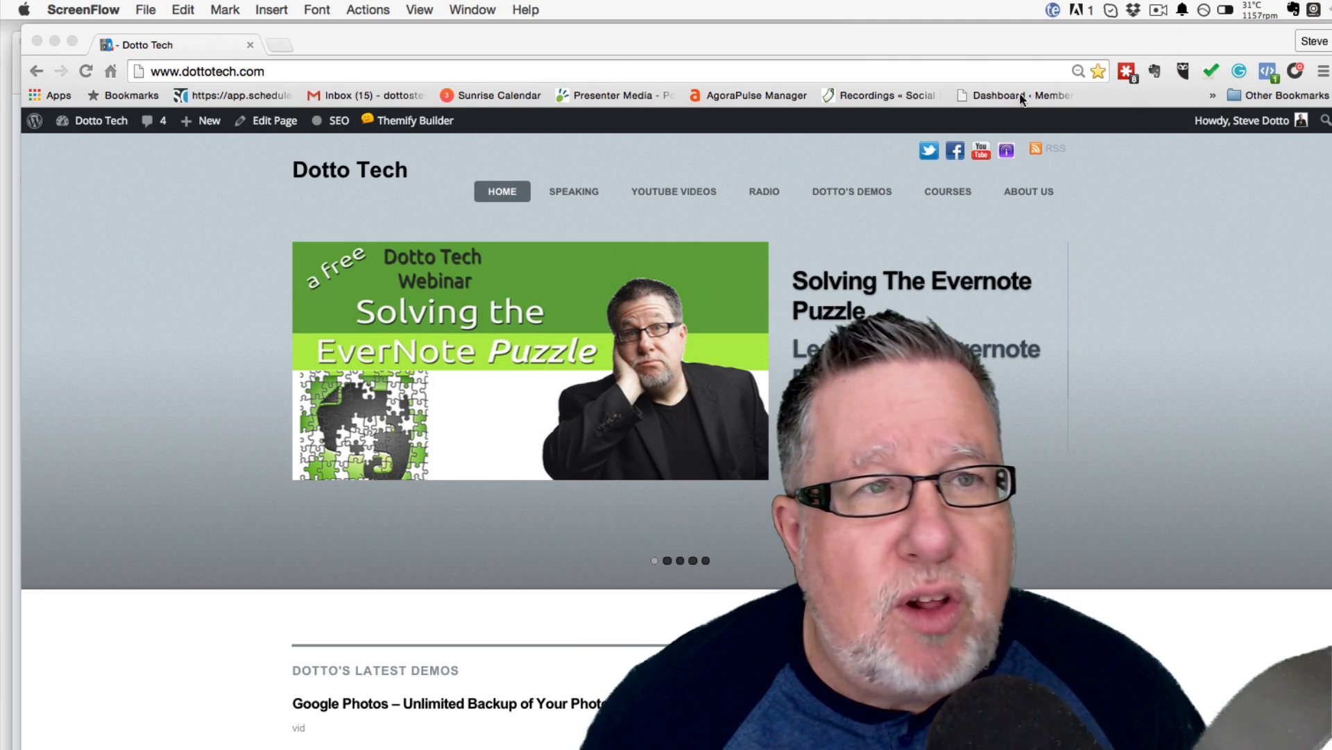
mouse_move(1249, 214)
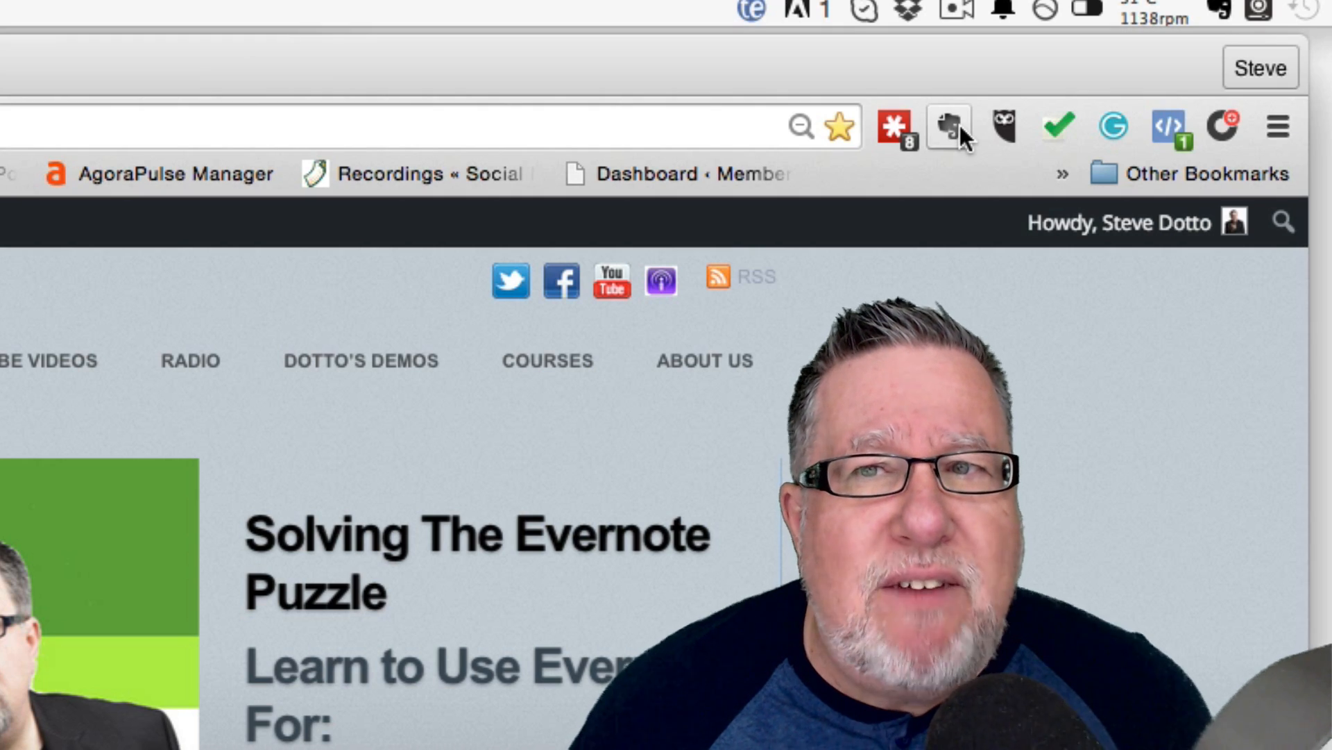
Try and close the Evernote web clipper, then open the Window menu's Extensions page.
click(947, 126)
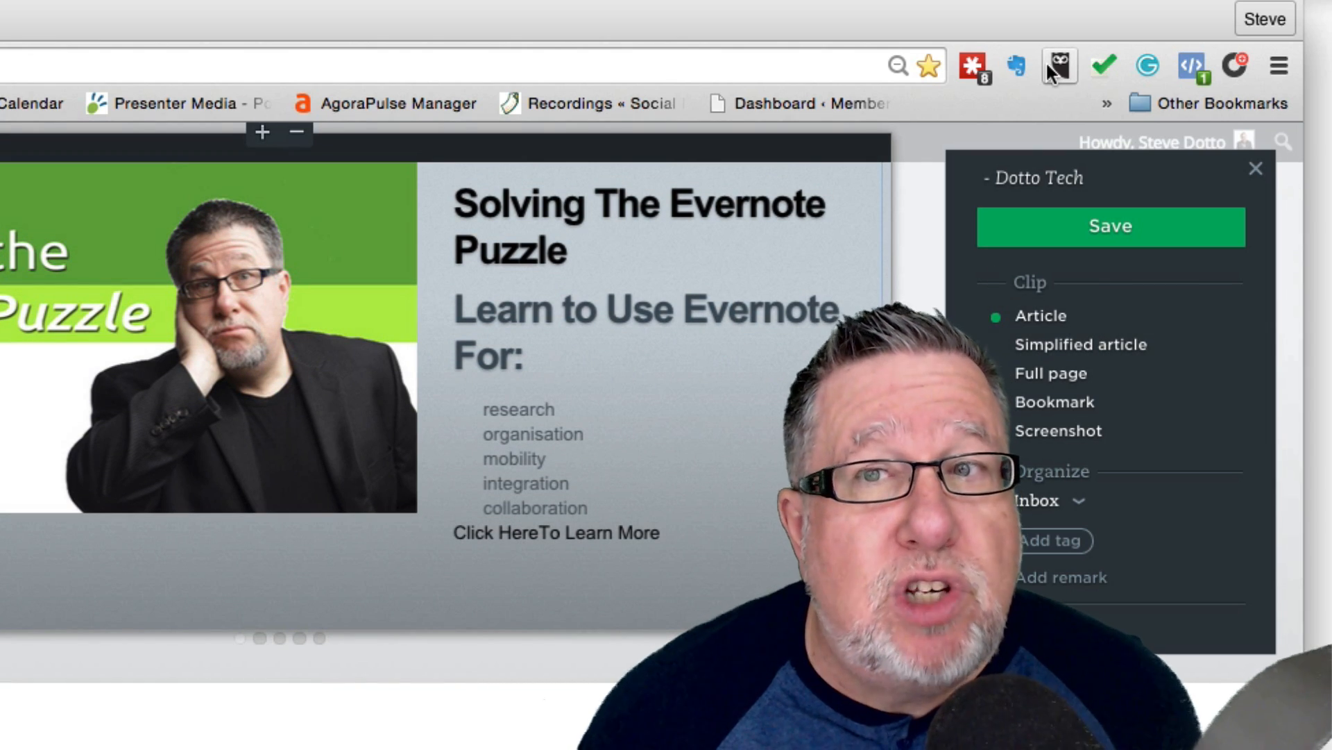
mouse_move(1059, 67)
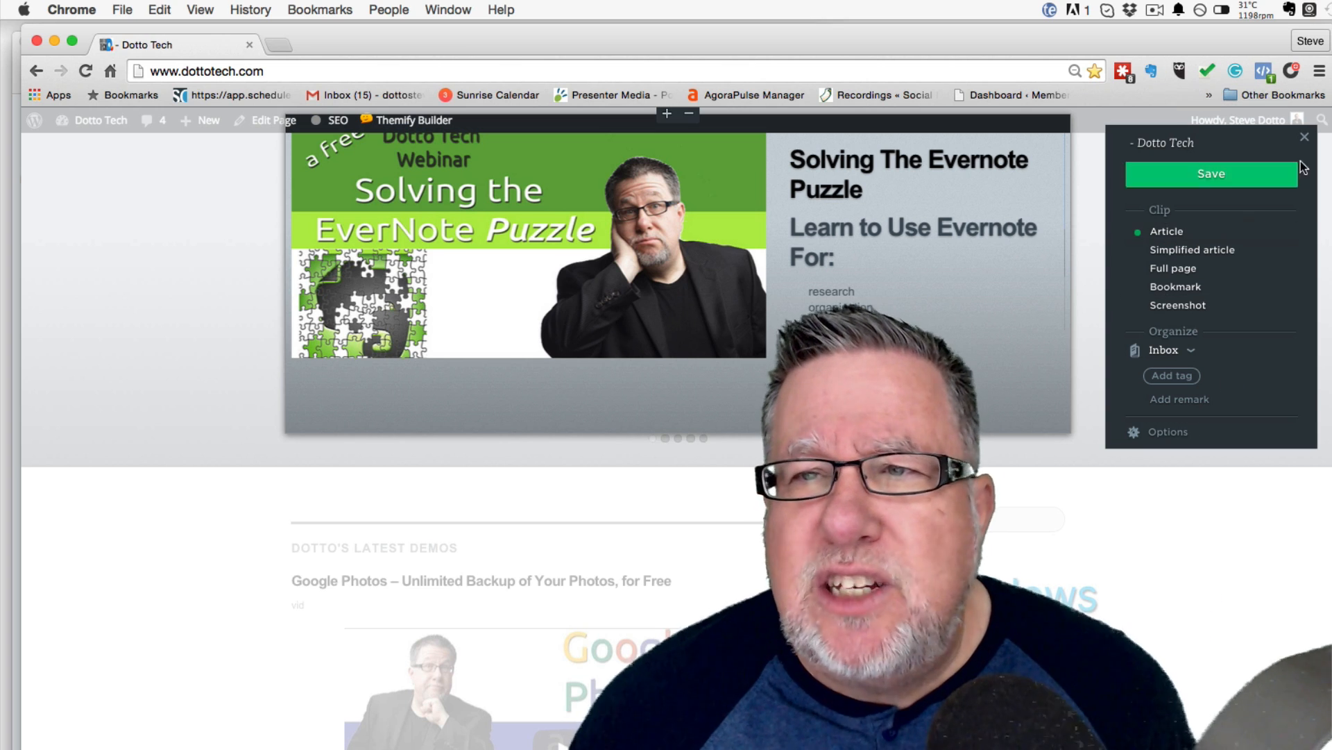
click(1304, 137)
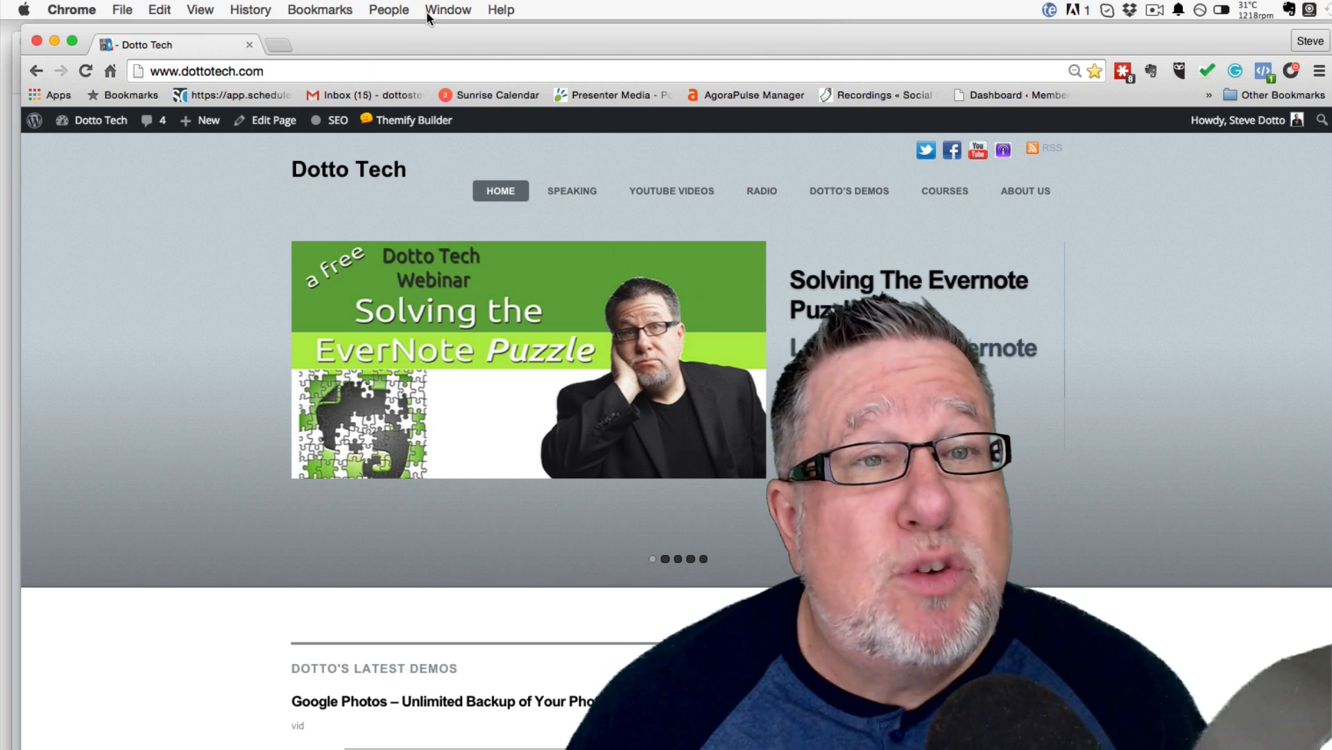
click(448, 9)
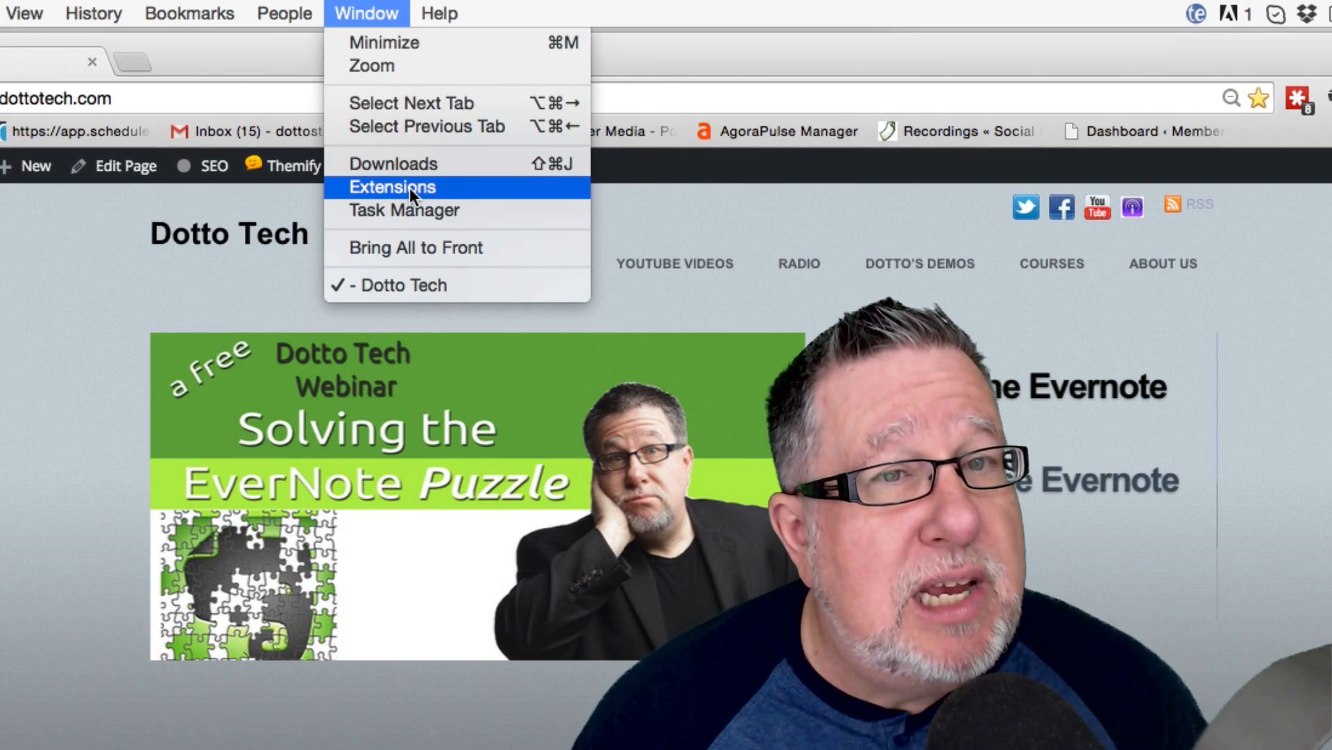
click(392, 187)
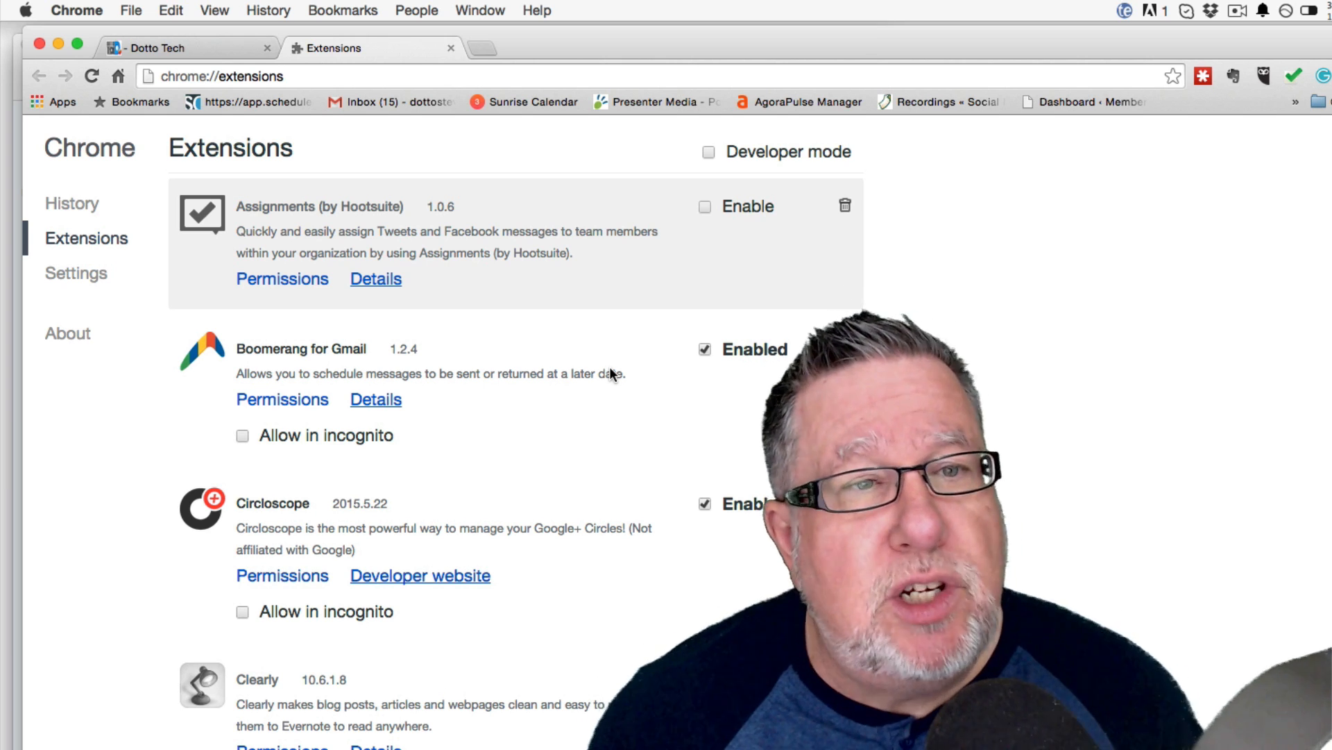
Scroll through the installed extensions list down to the bottom.
scroll(down, 3)
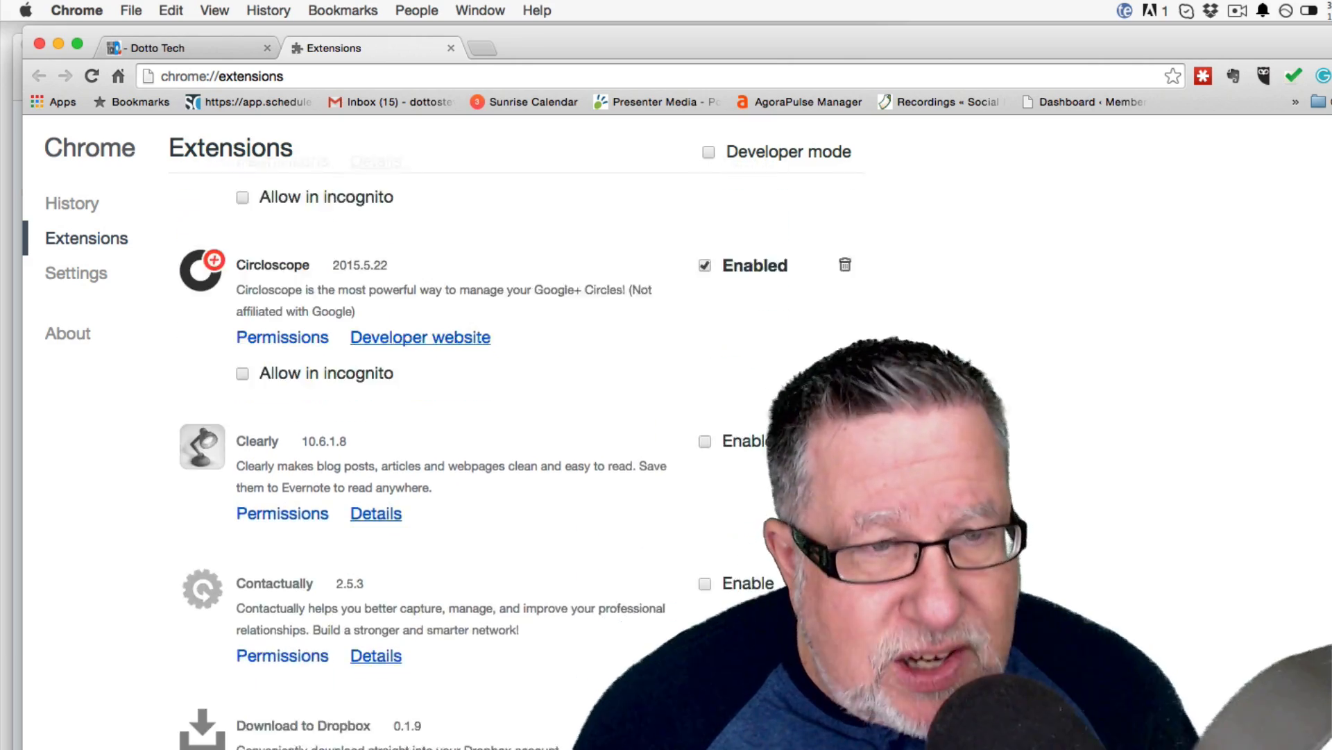
scroll(down, 3)
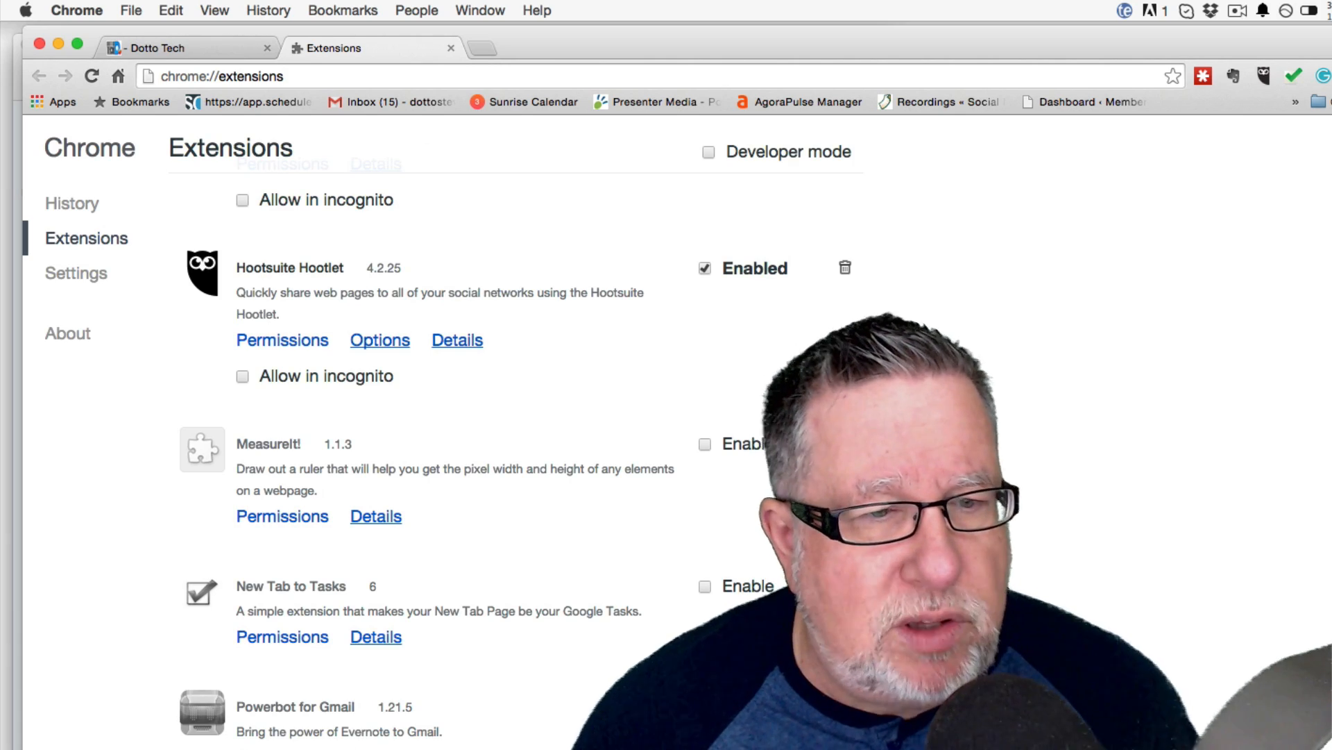
scroll(down, 3)
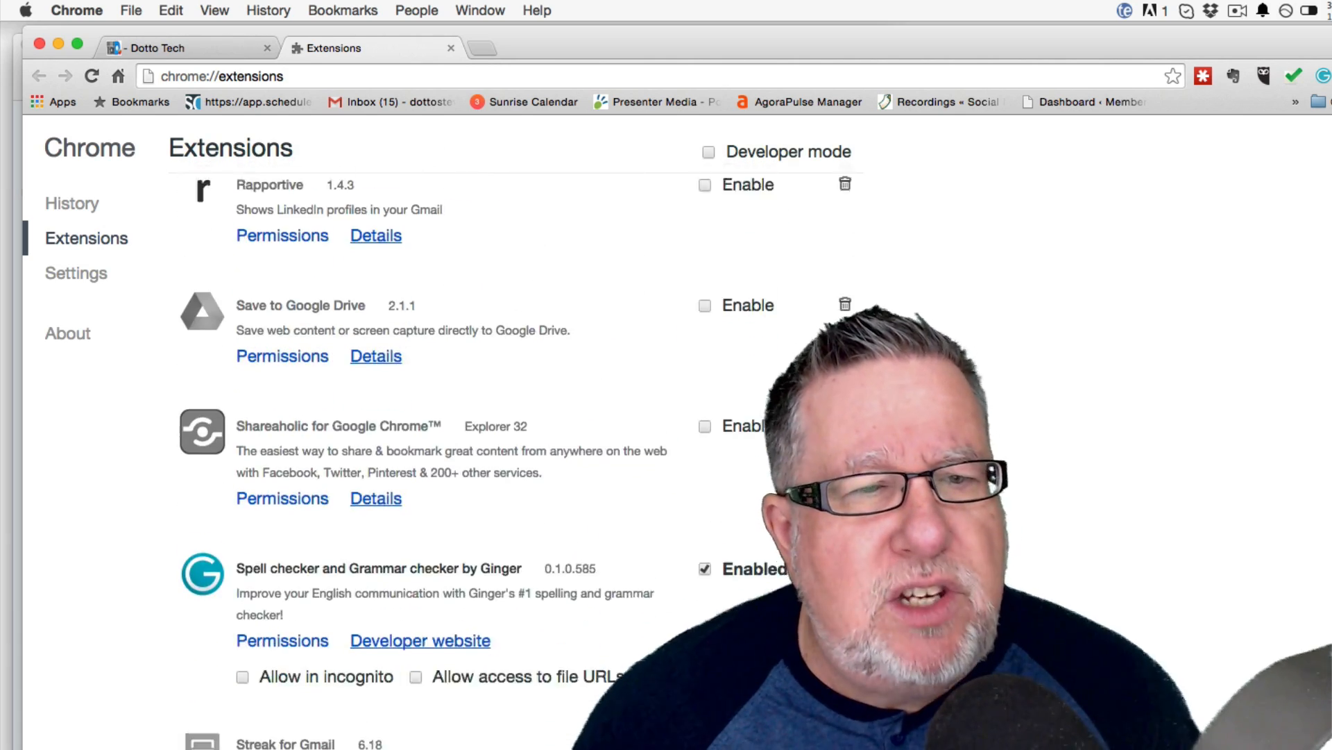
scroll(down, 3)
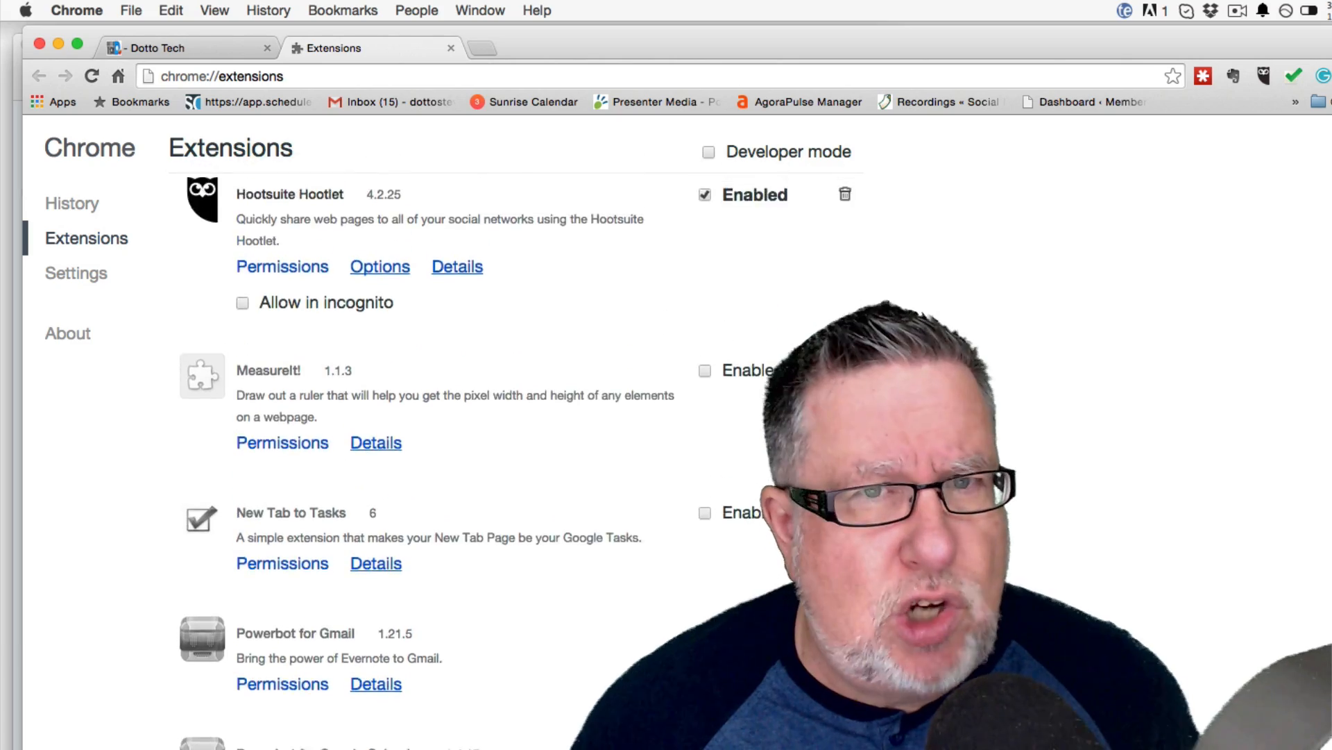
scroll(down, 3)
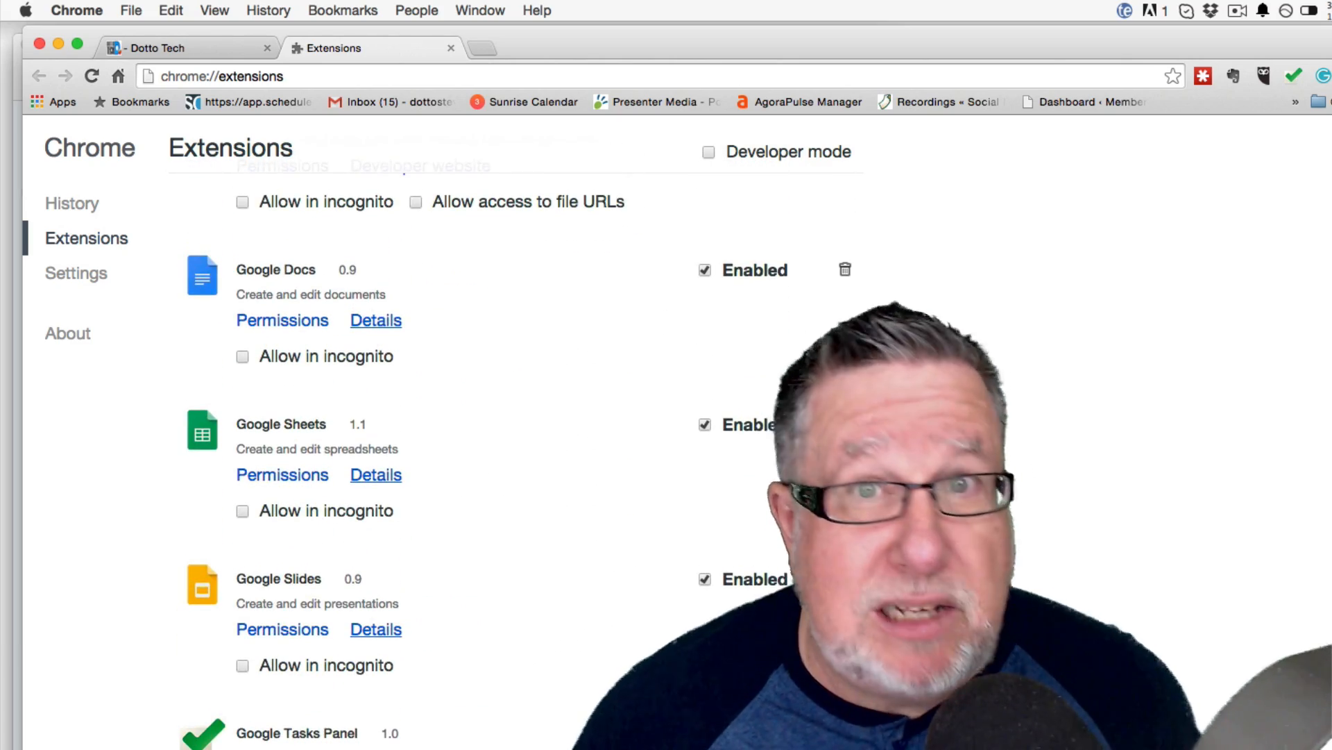
scroll(up, 3)
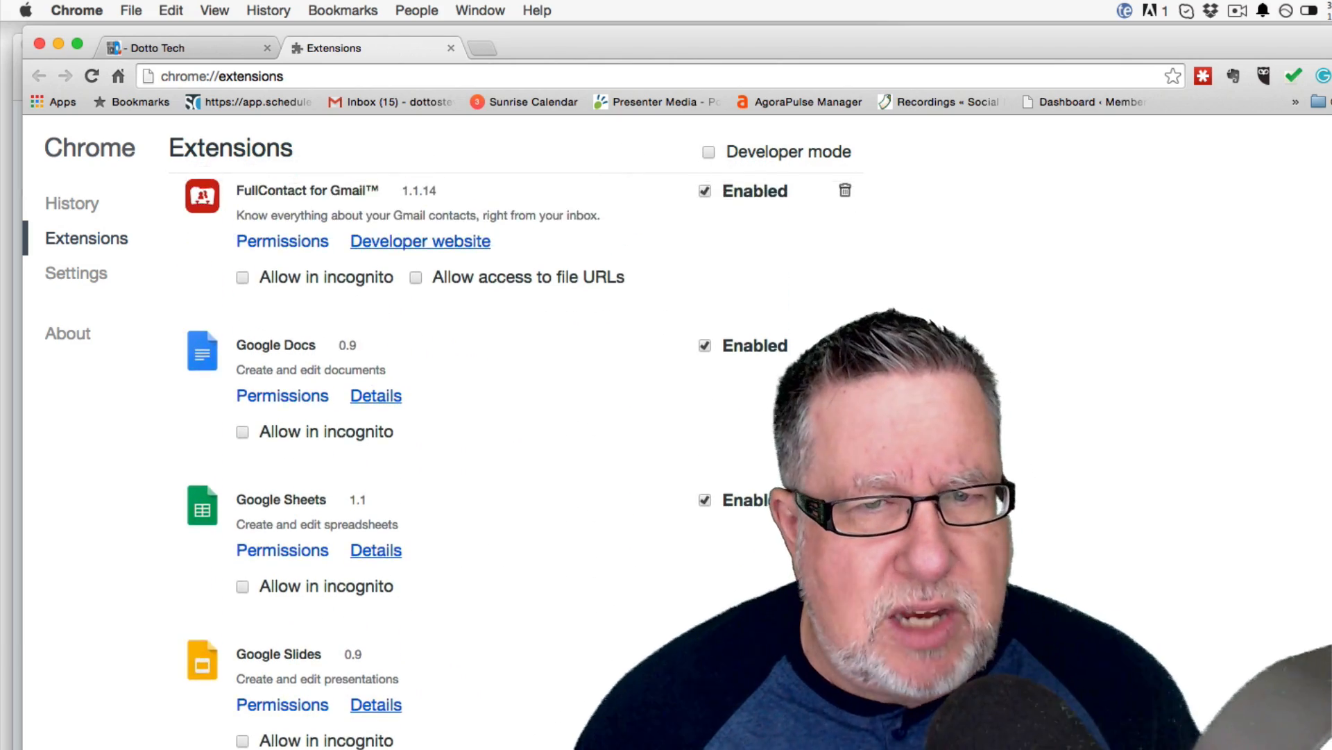
scroll(down, 3)
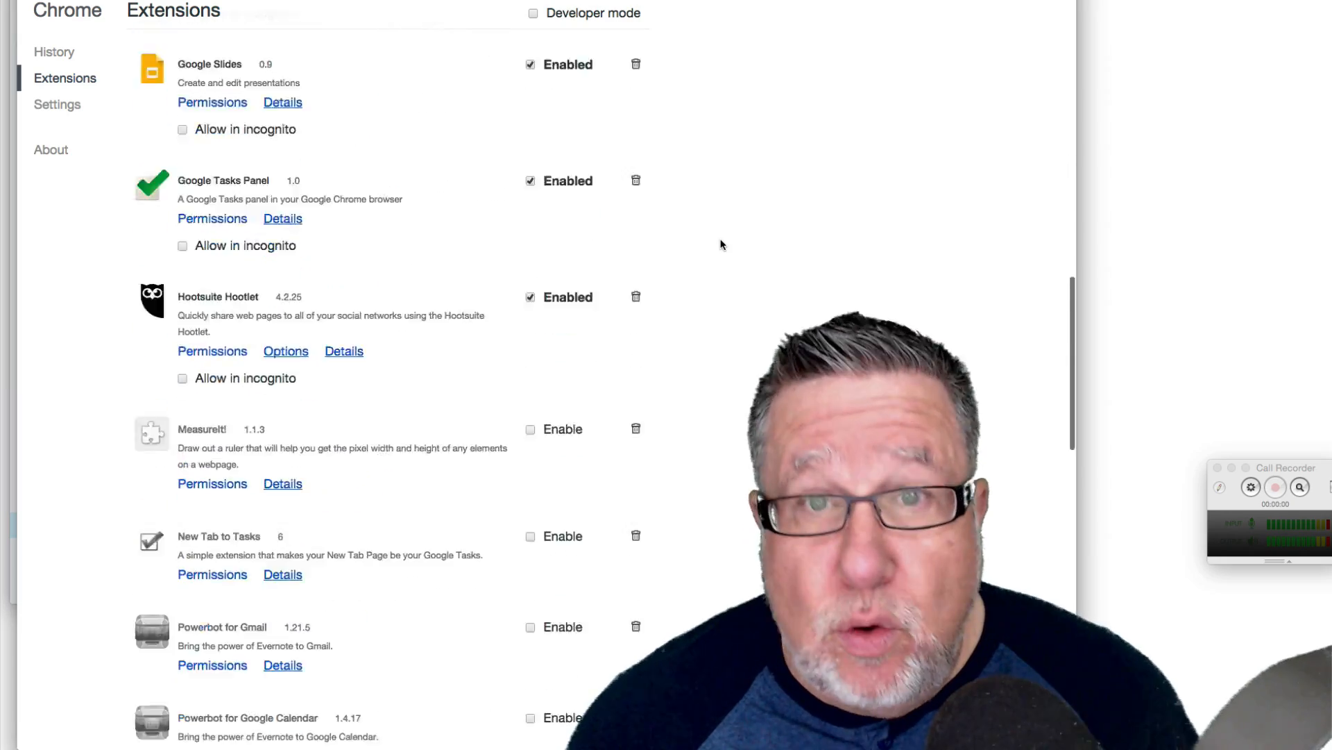
scroll(down, 3)
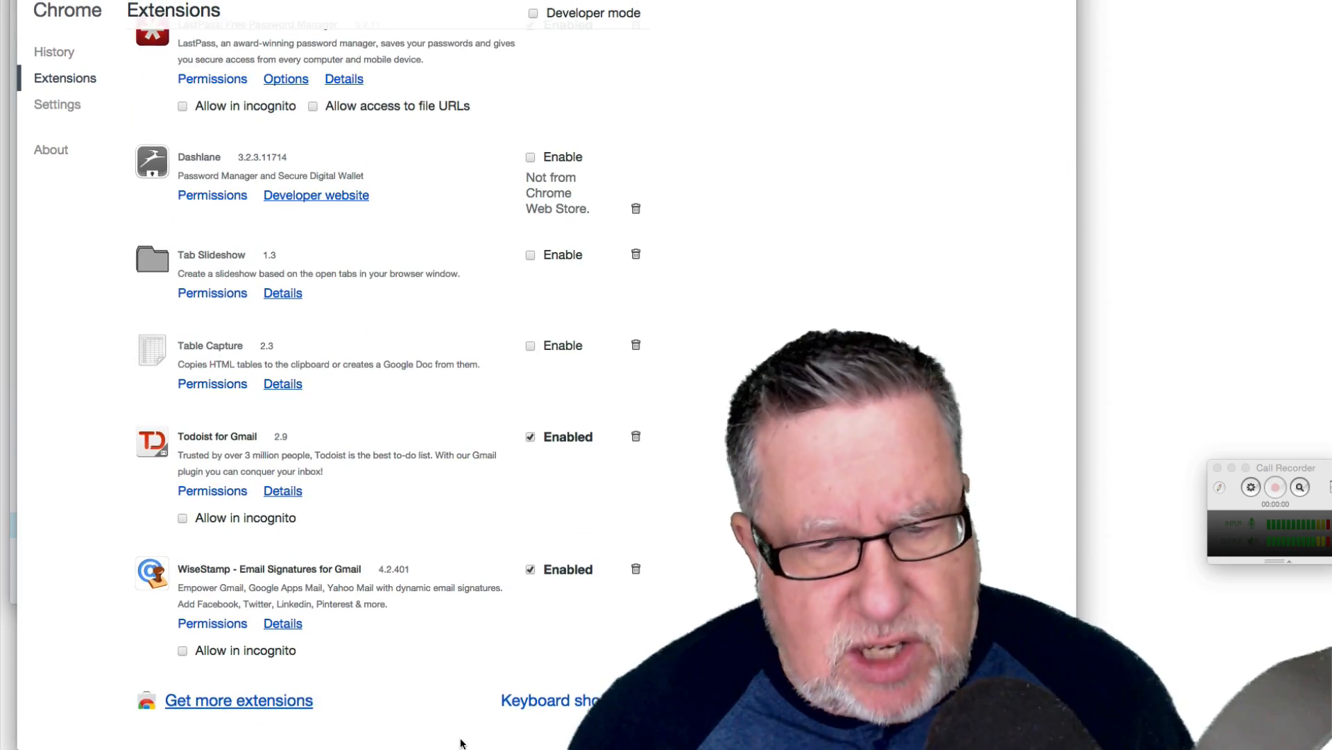
mouse_move(239, 700)
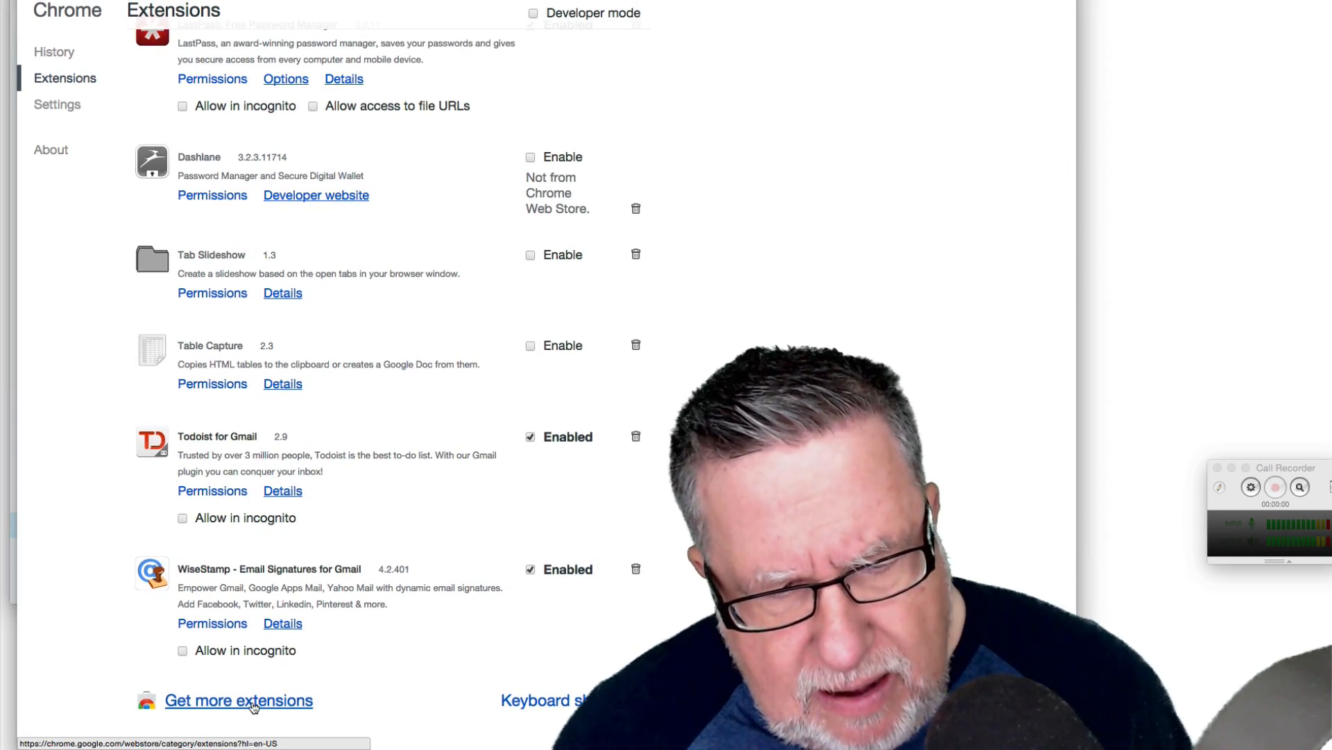
Search the Chrome Web Store for 'evernote' and scroll through the results.
click(238, 700)
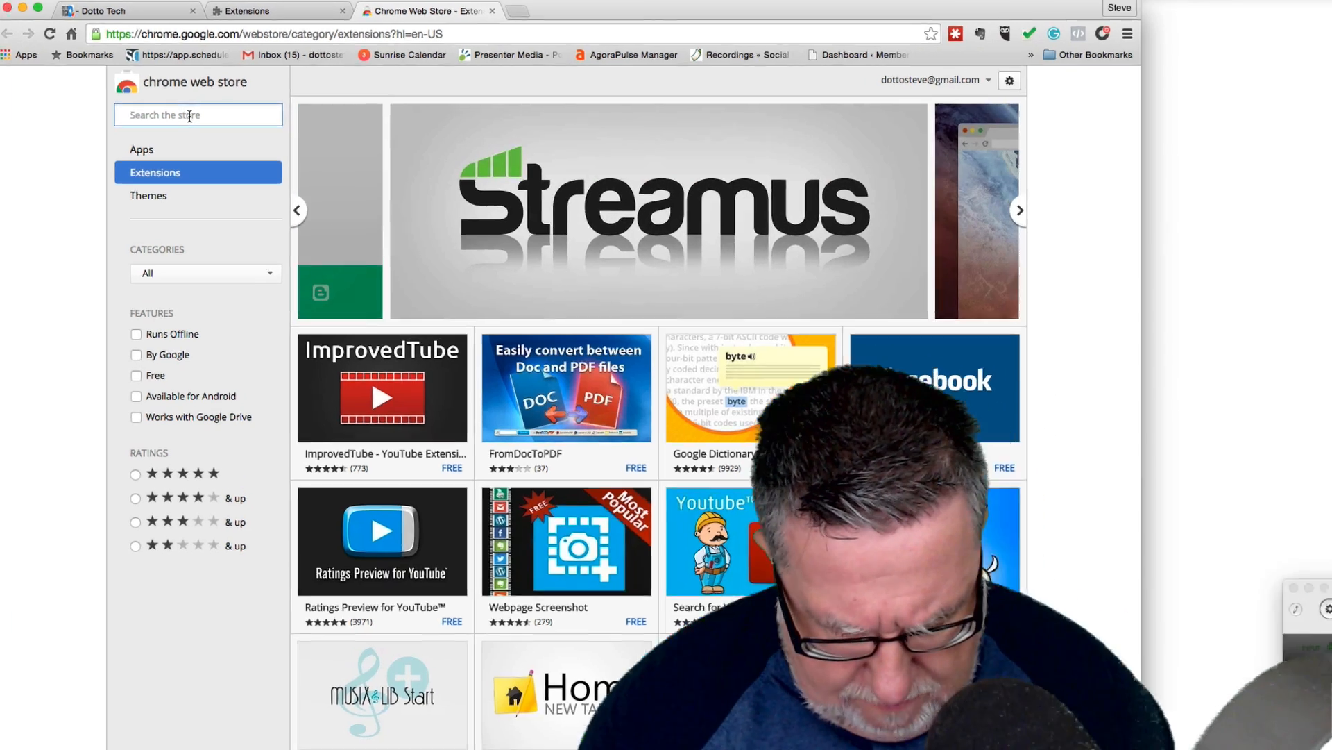
text(evernote)
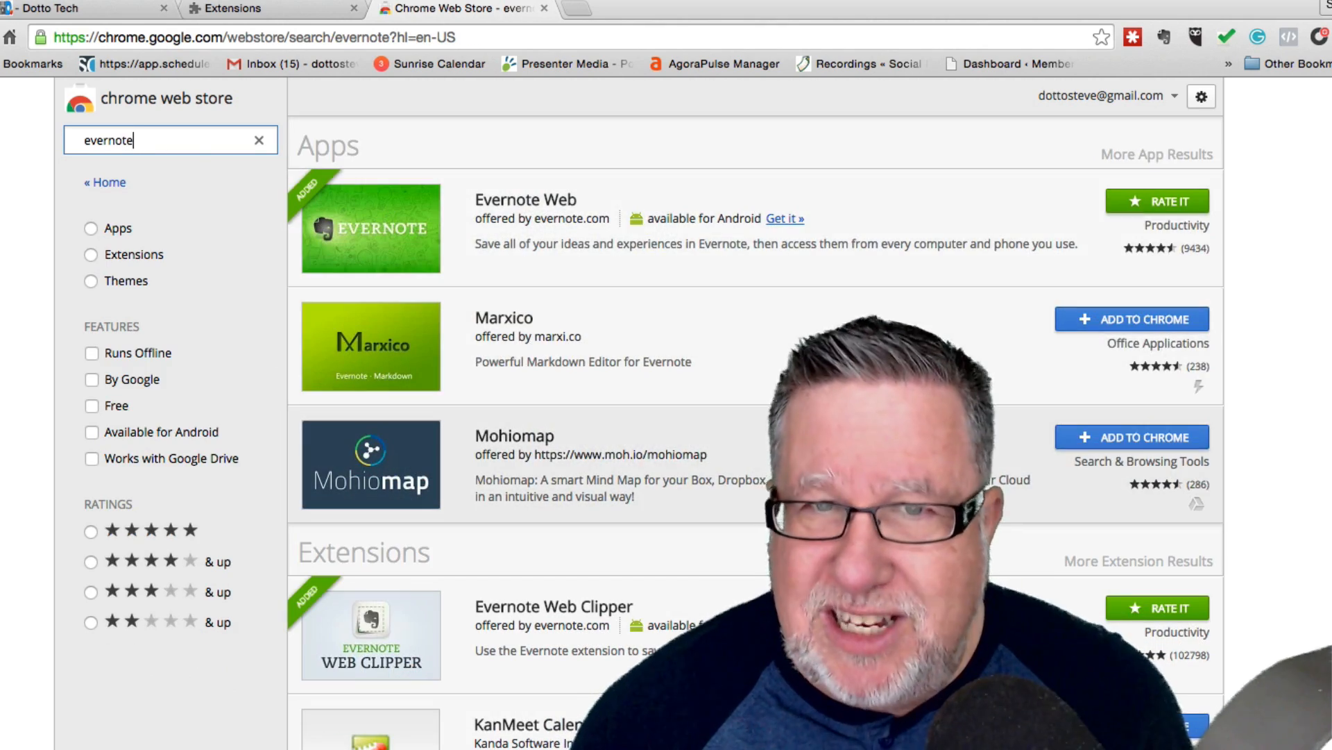
scroll(down, 3)
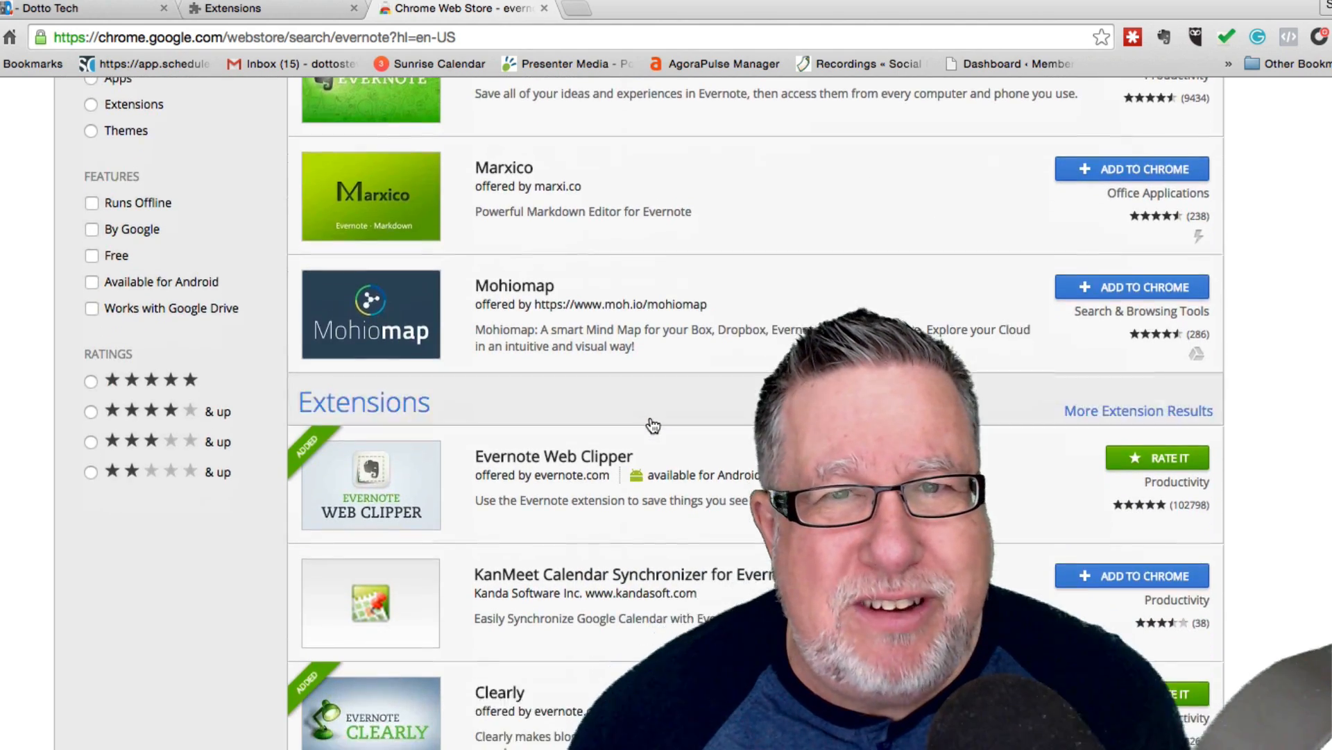
scroll(down, 3)
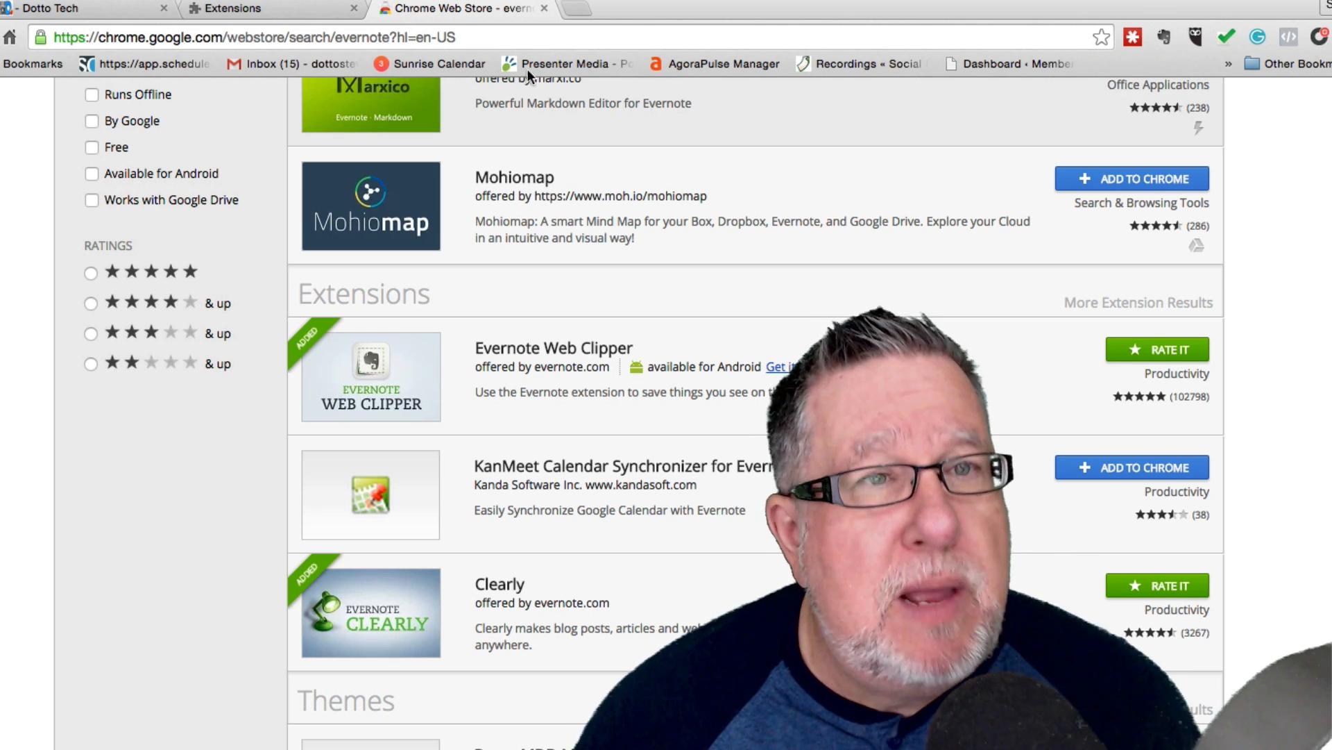
Return to the Extensions tab and scroll past LastPass (enabled) and Dashlane (disabled).
click(255, 9)
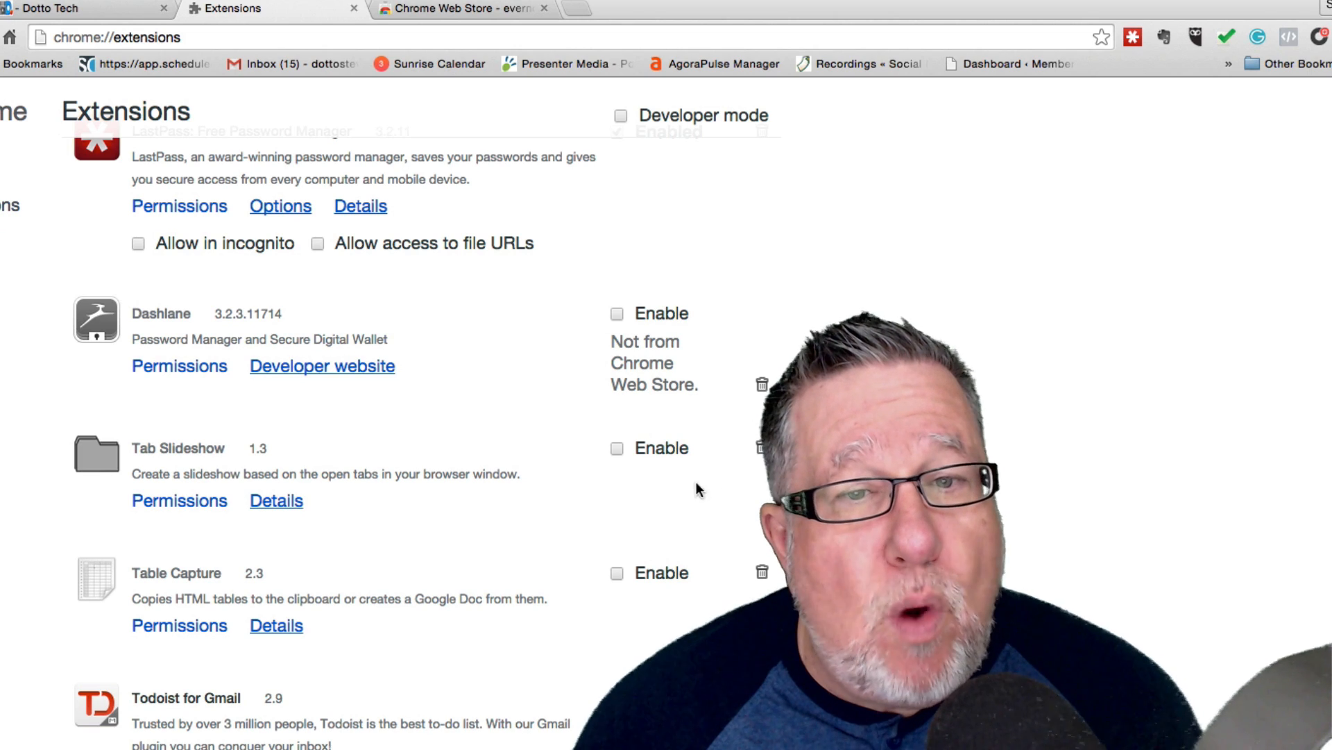
mouse_move(613, 508)
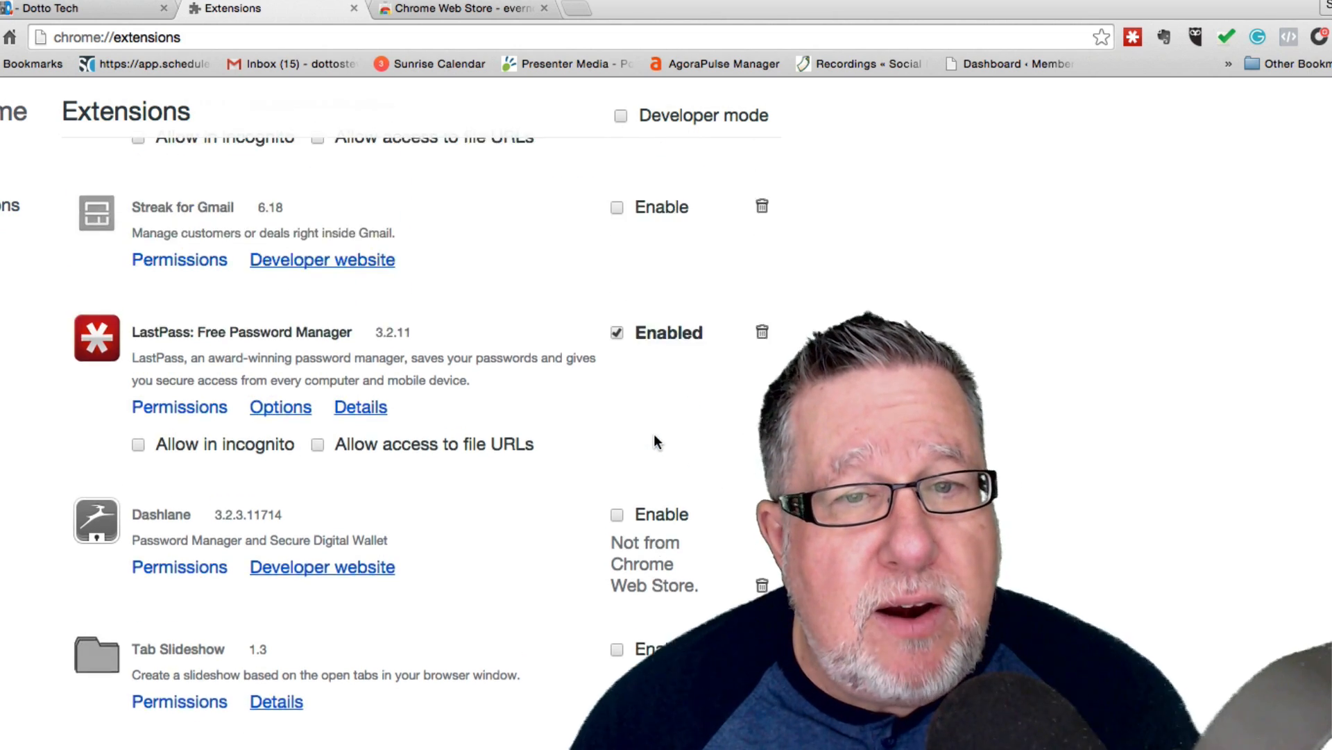
scroll(down, 3)
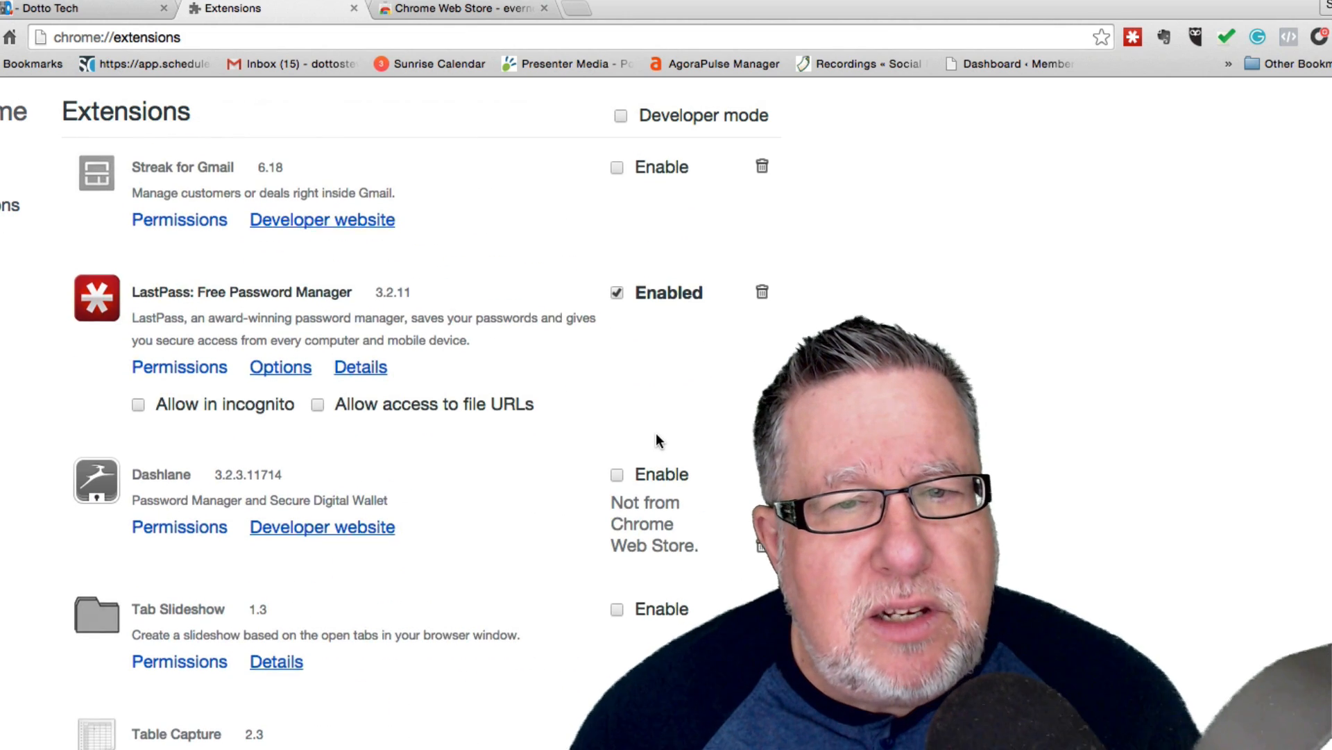
scroll(down, 3)
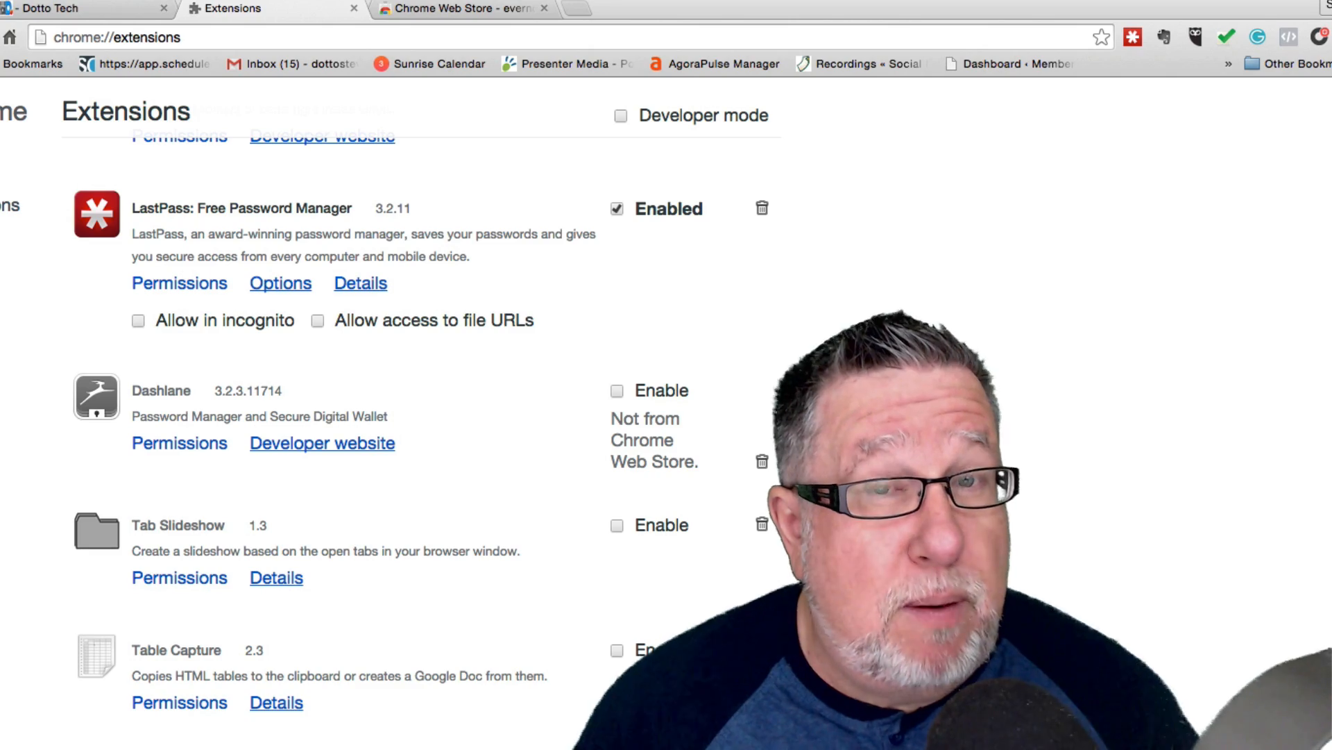
scroll(down, 3)
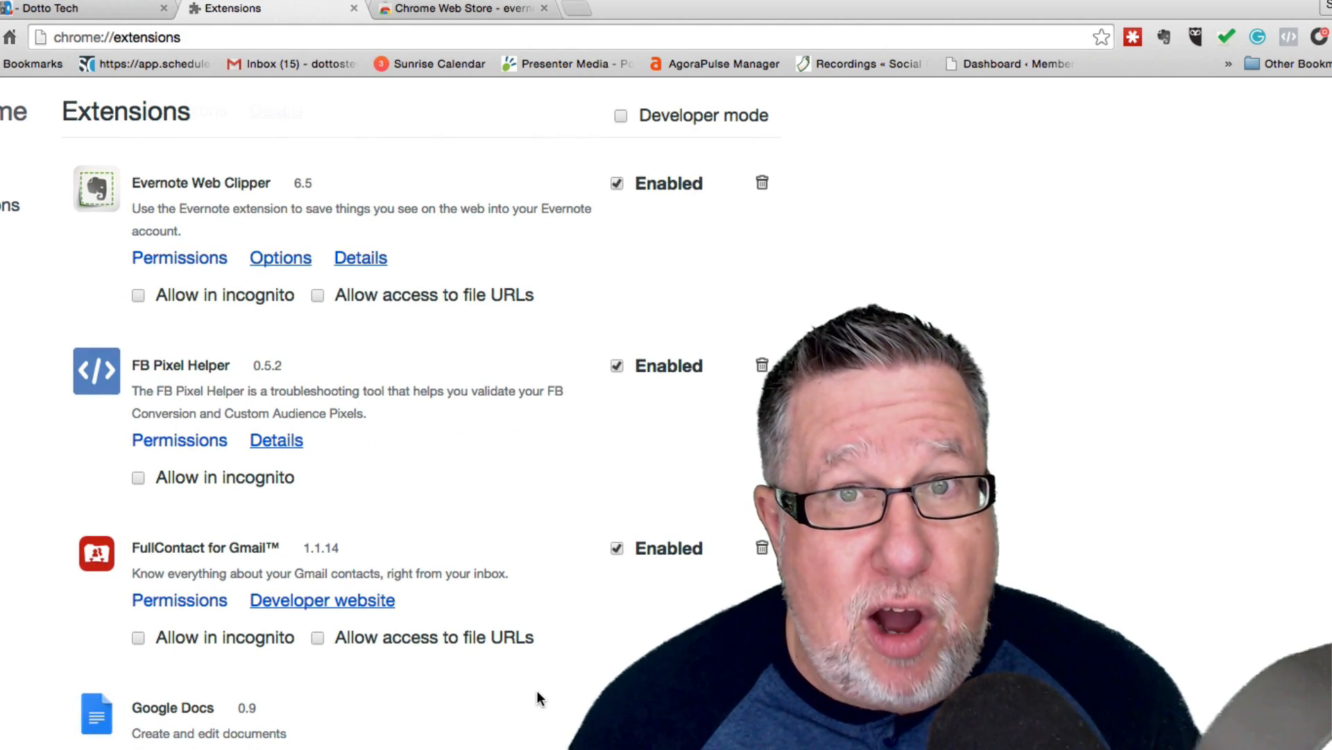
scroll(down, 3)
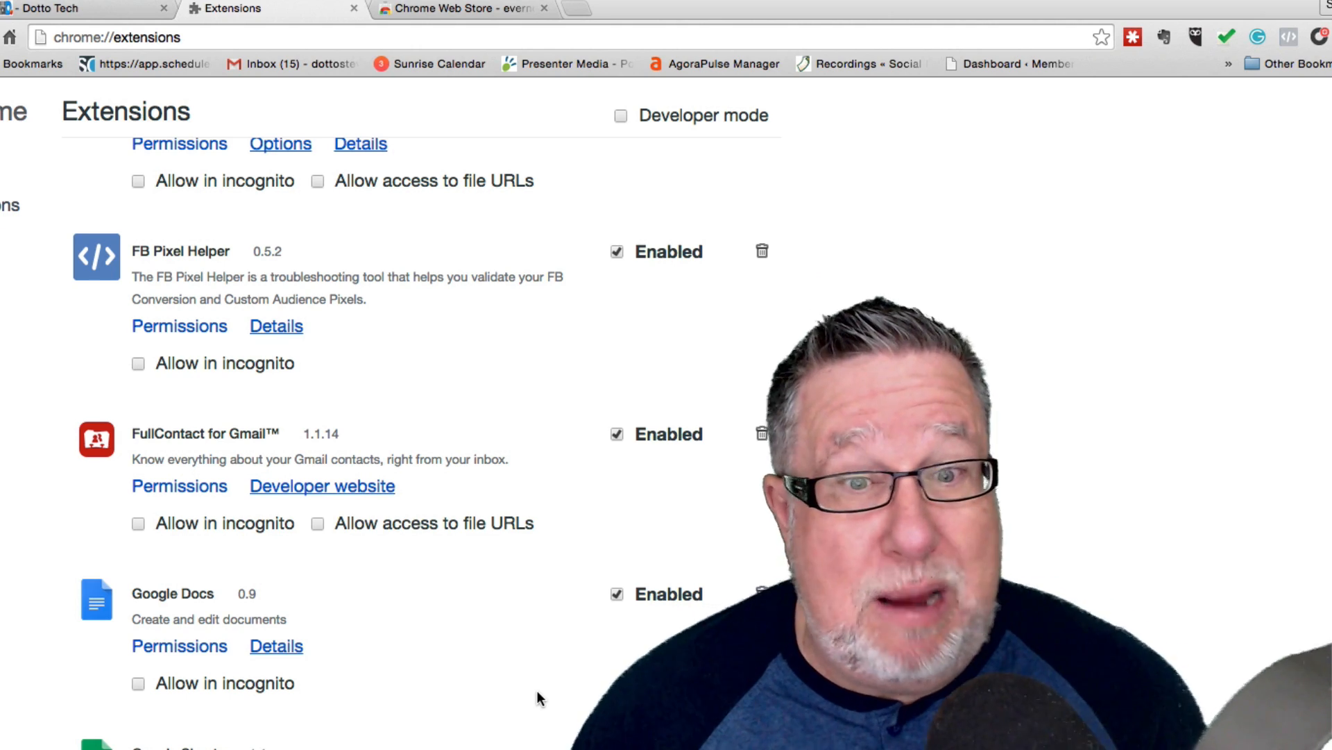
scroll(down, 3)
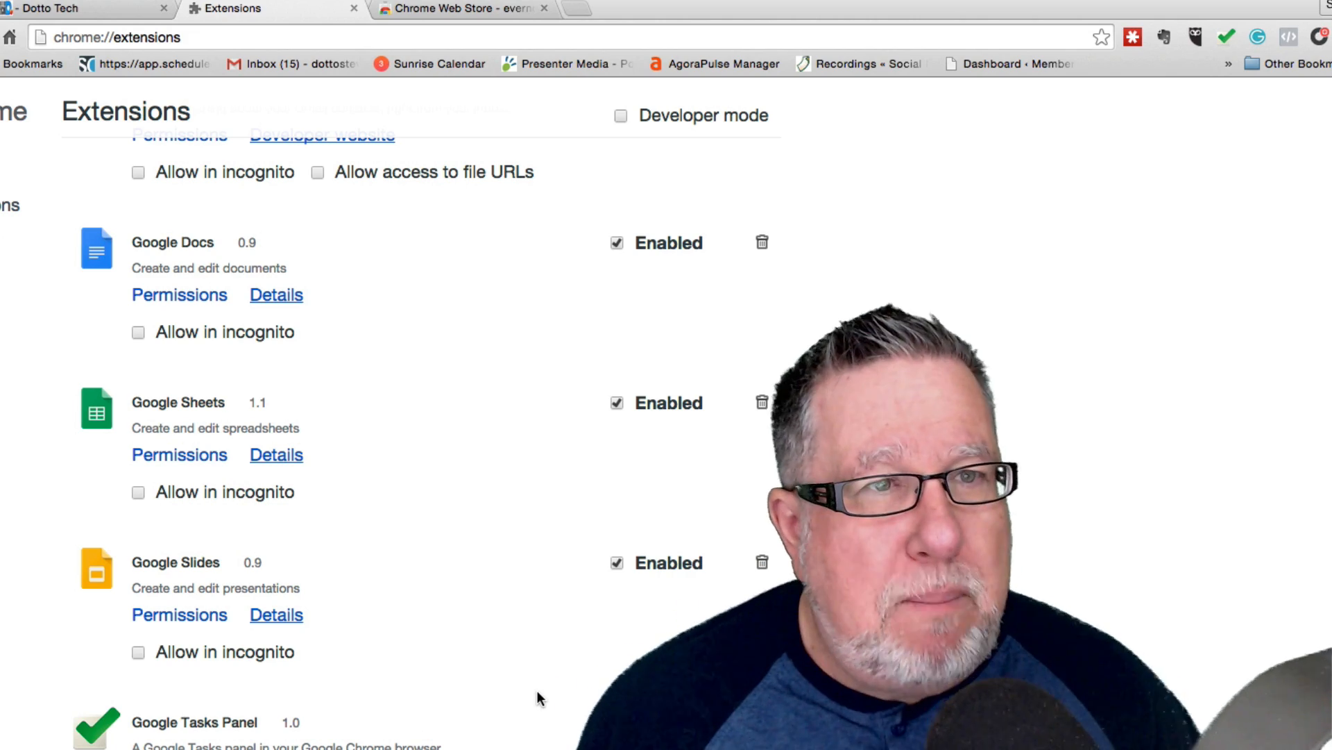
scroll(down, 3)
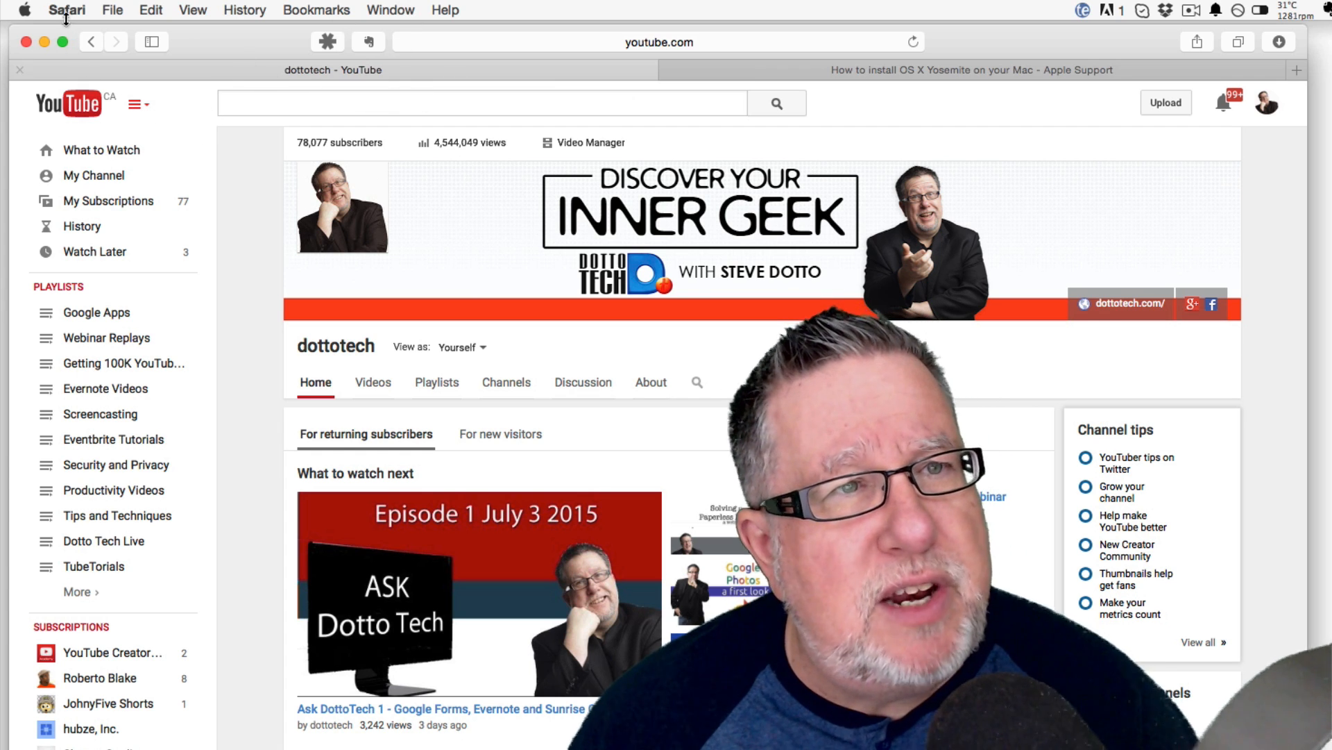
Open the Safari application menu listing Safari Extensions and Preferences.
click(67, 9)
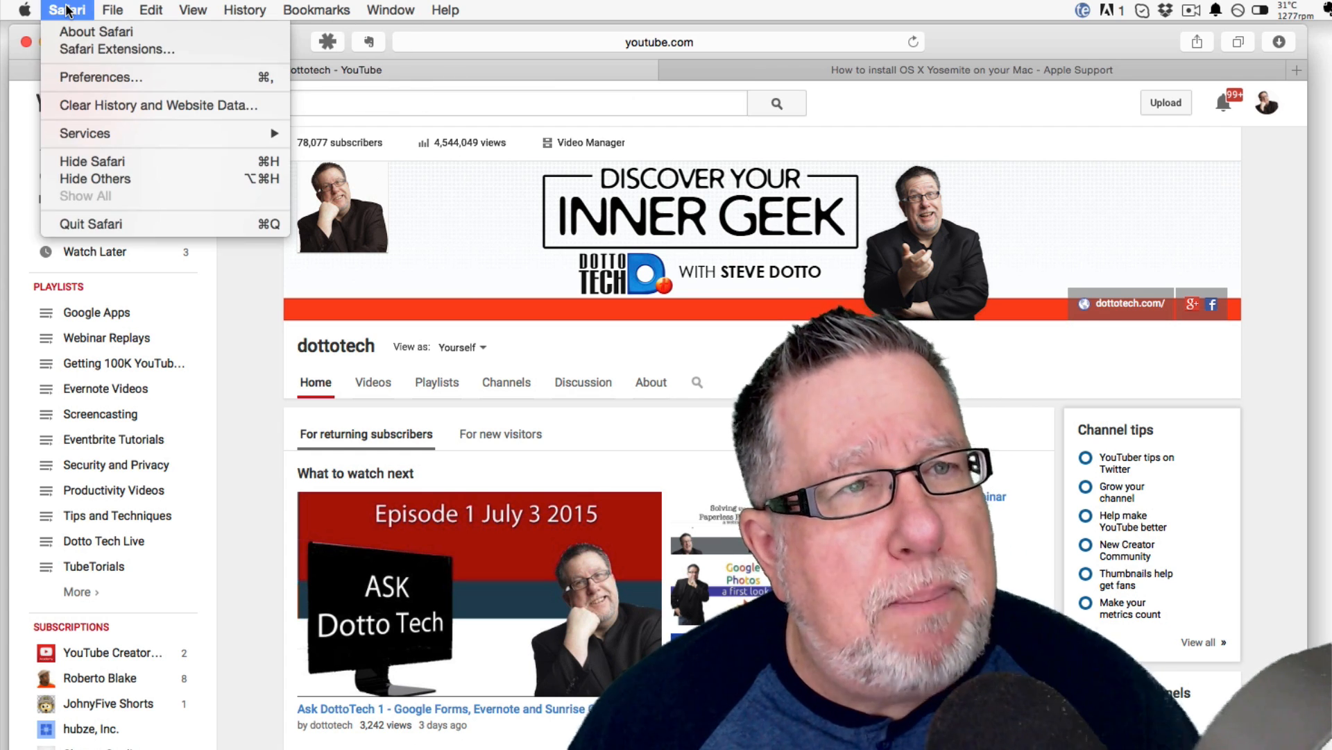
mouse_move(117, 49)
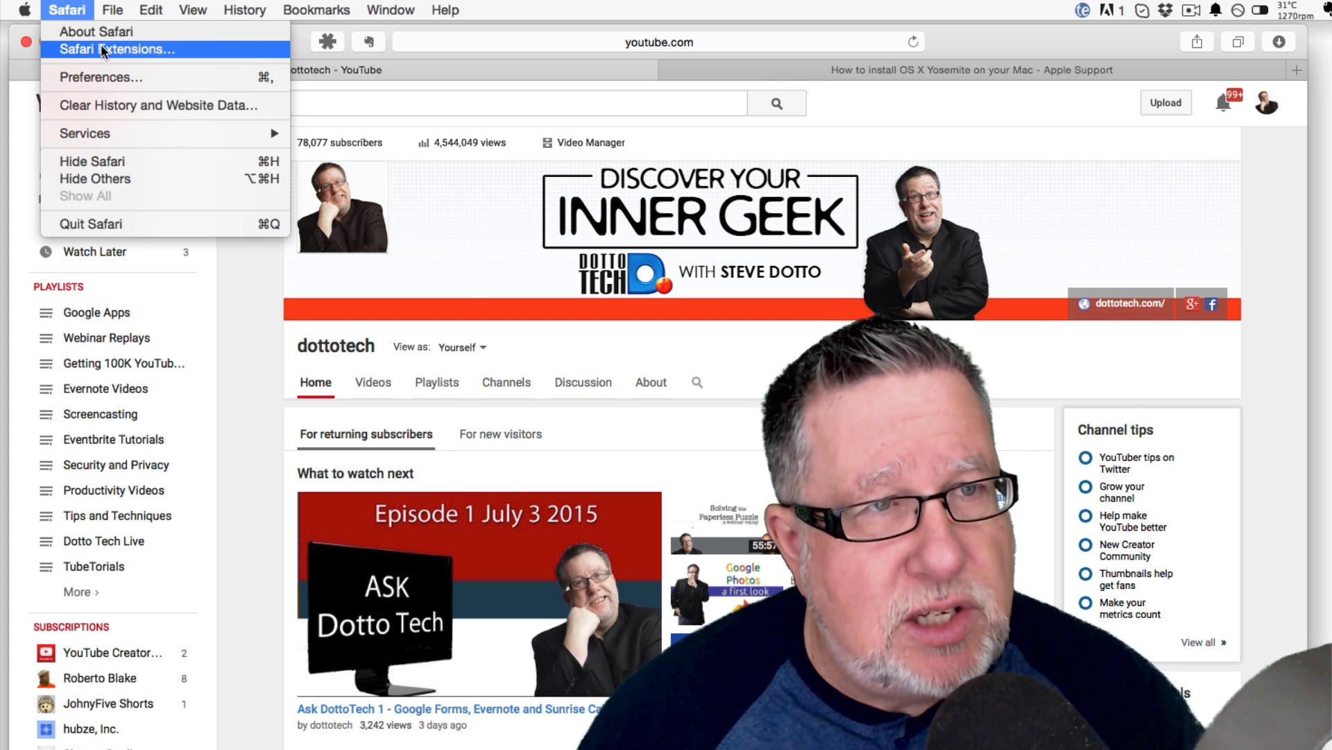
Open the Safari Extensions Gallery and scroll popular extensions like AdBlock and Pin It.
click(116, 49)
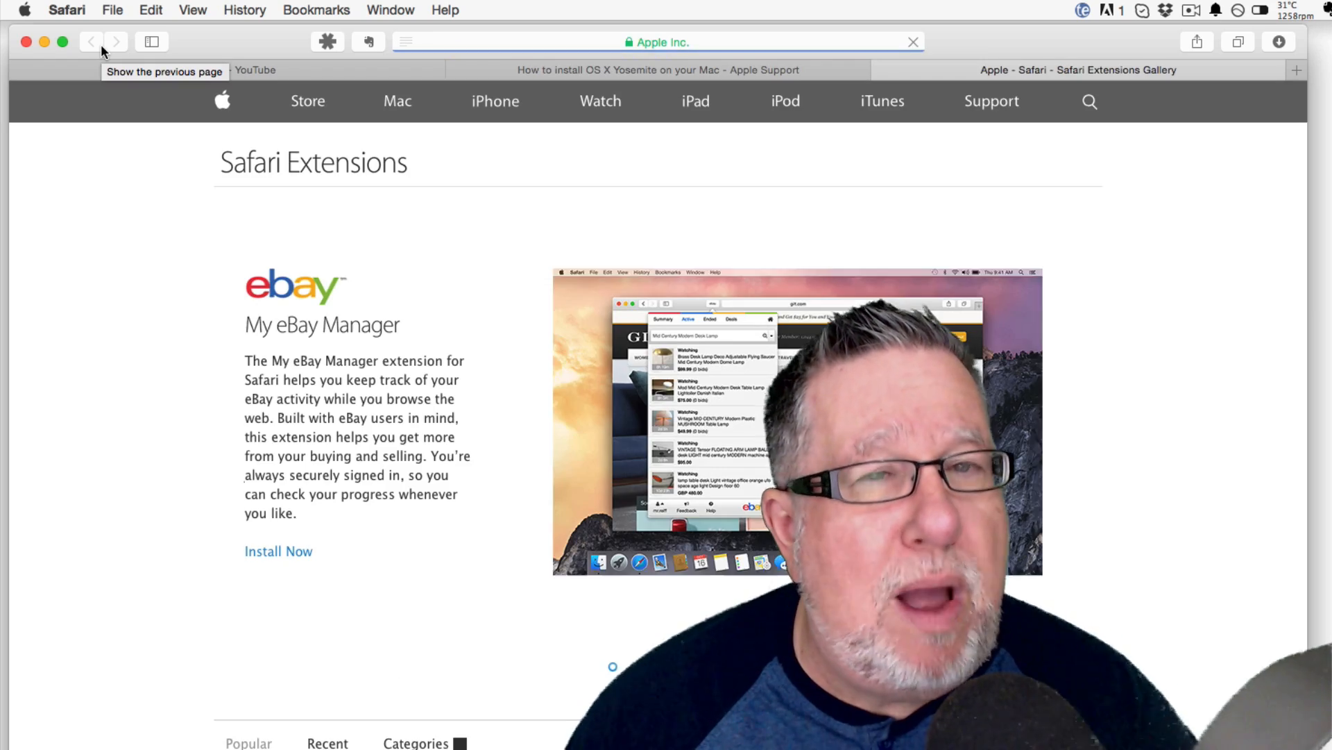
scroll(down, 3)
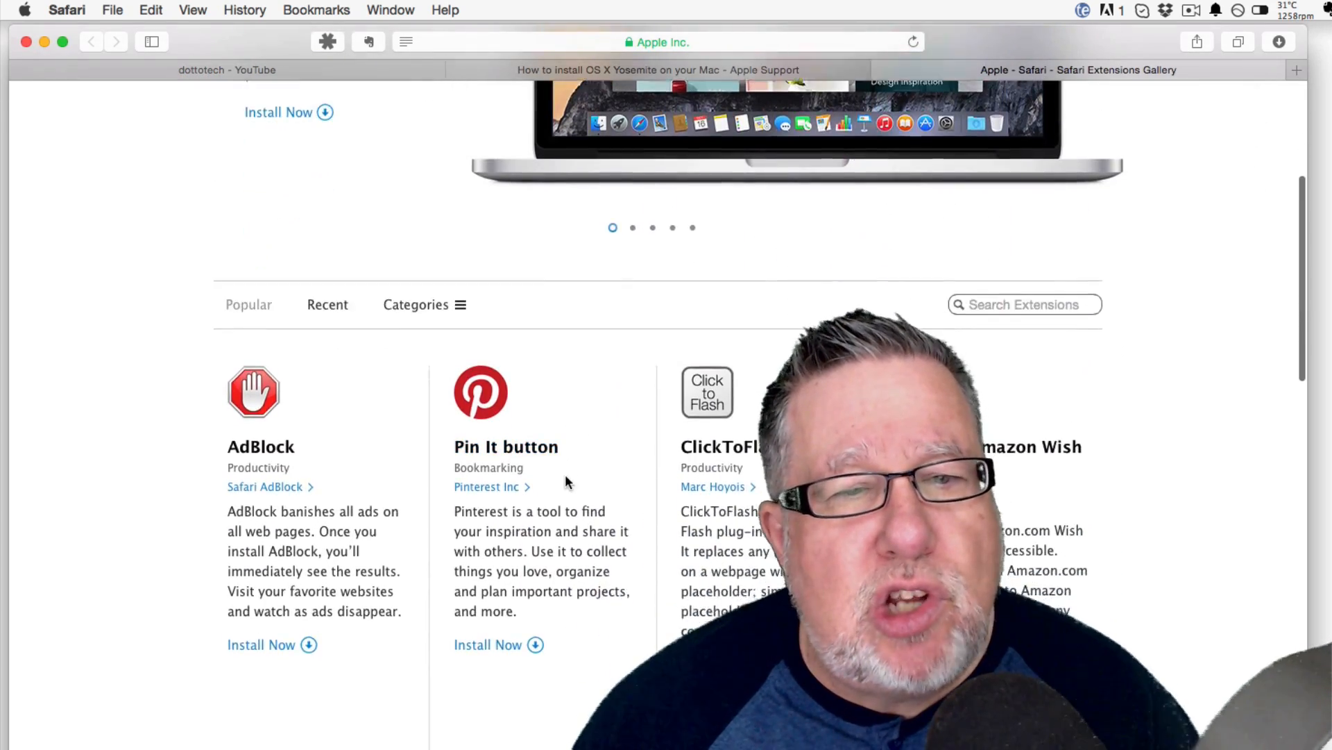
scroll(down, 3)
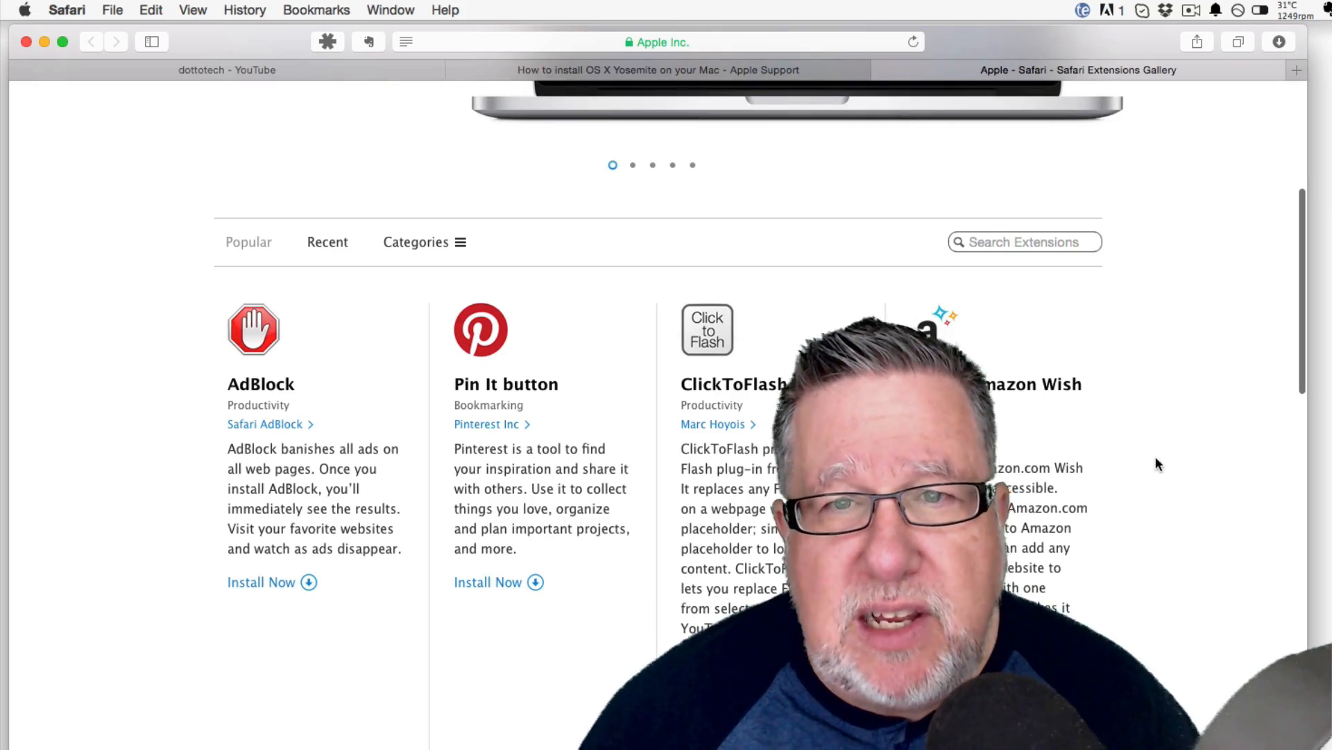
scroll(down, 3)
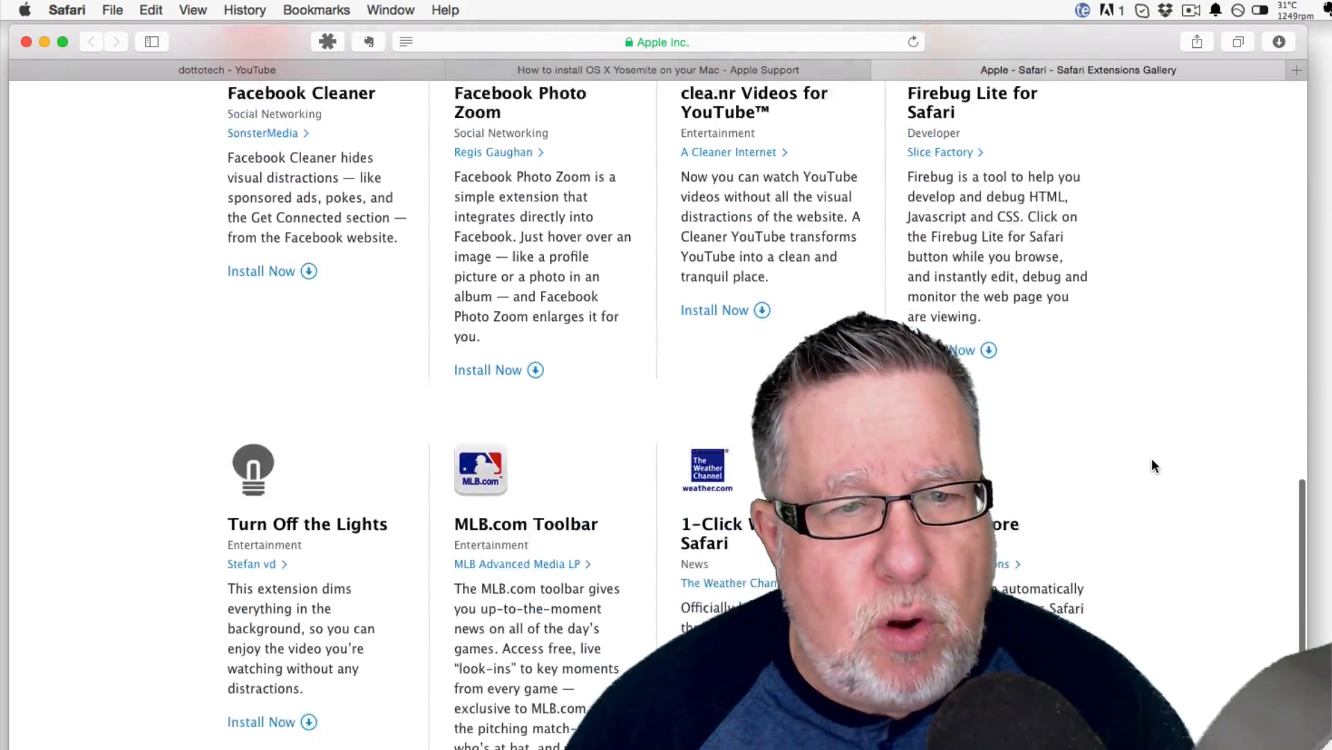
scroll(down, 3)
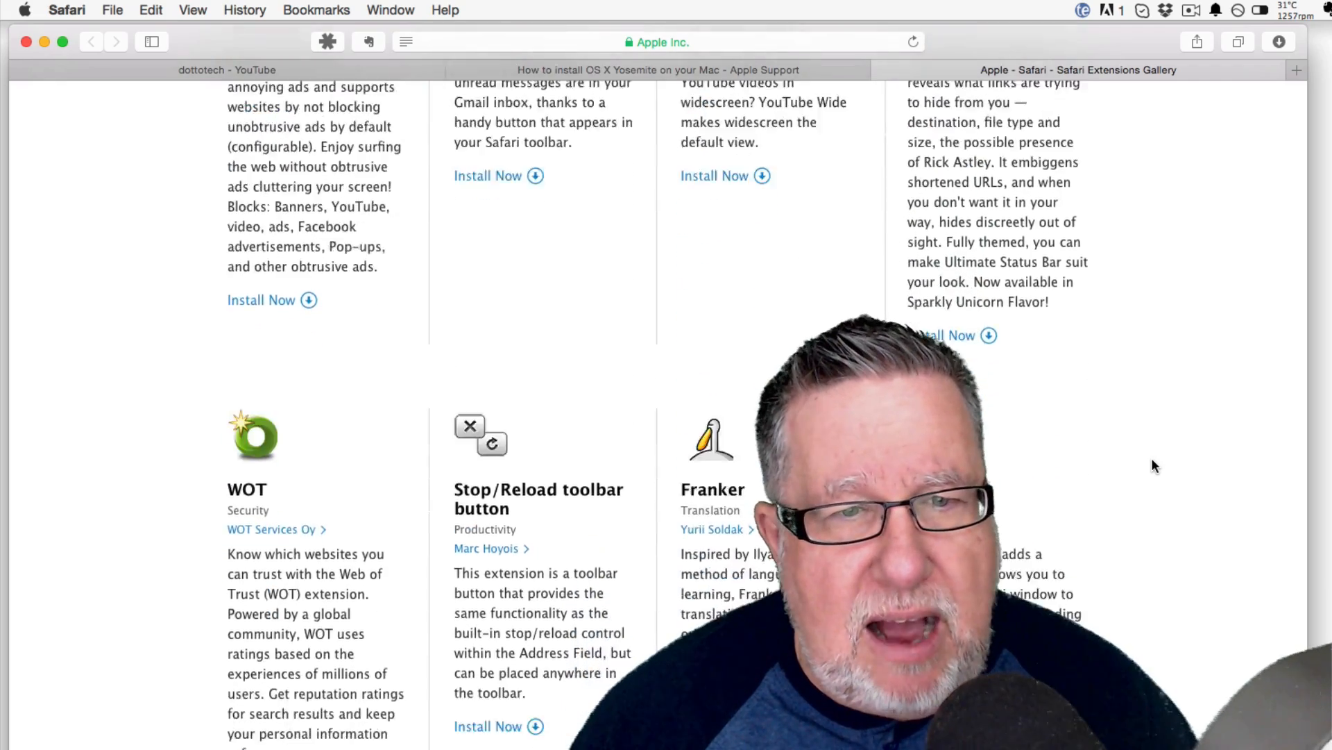
scroll(down, 3)
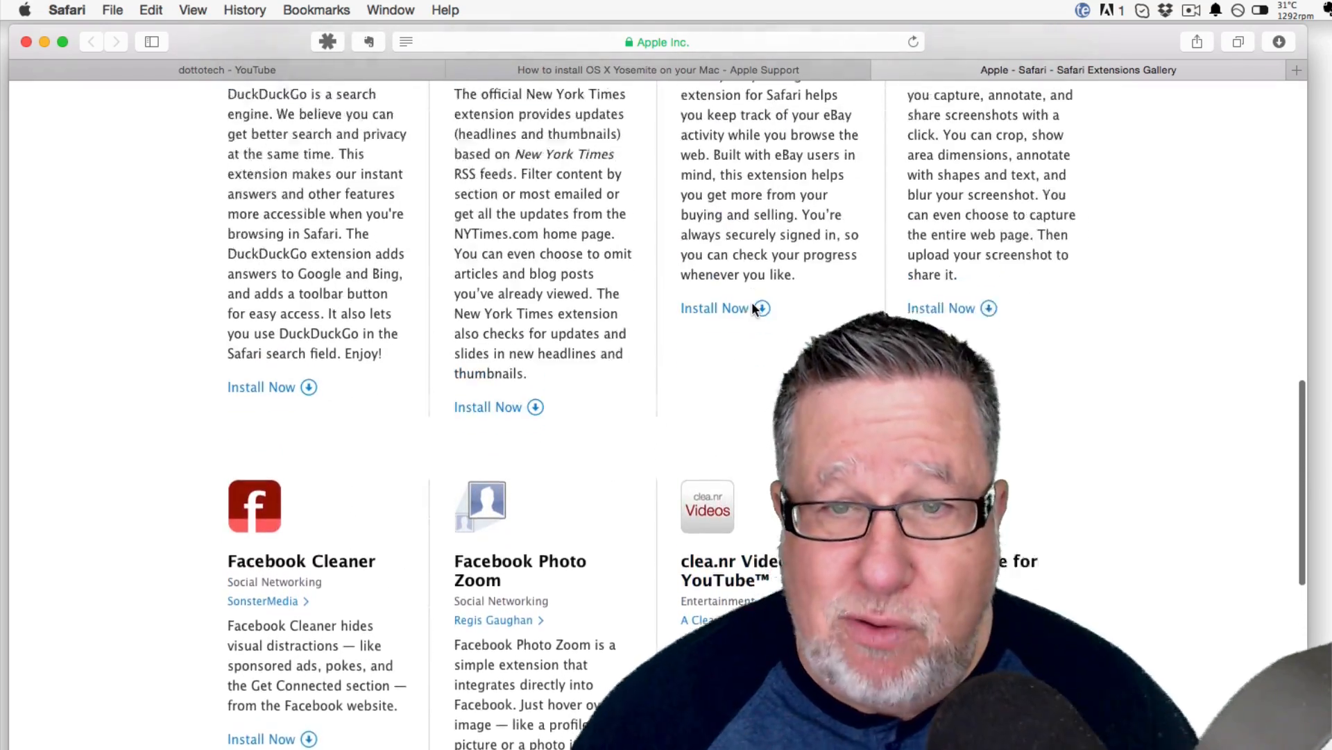
scroll(down, 3)
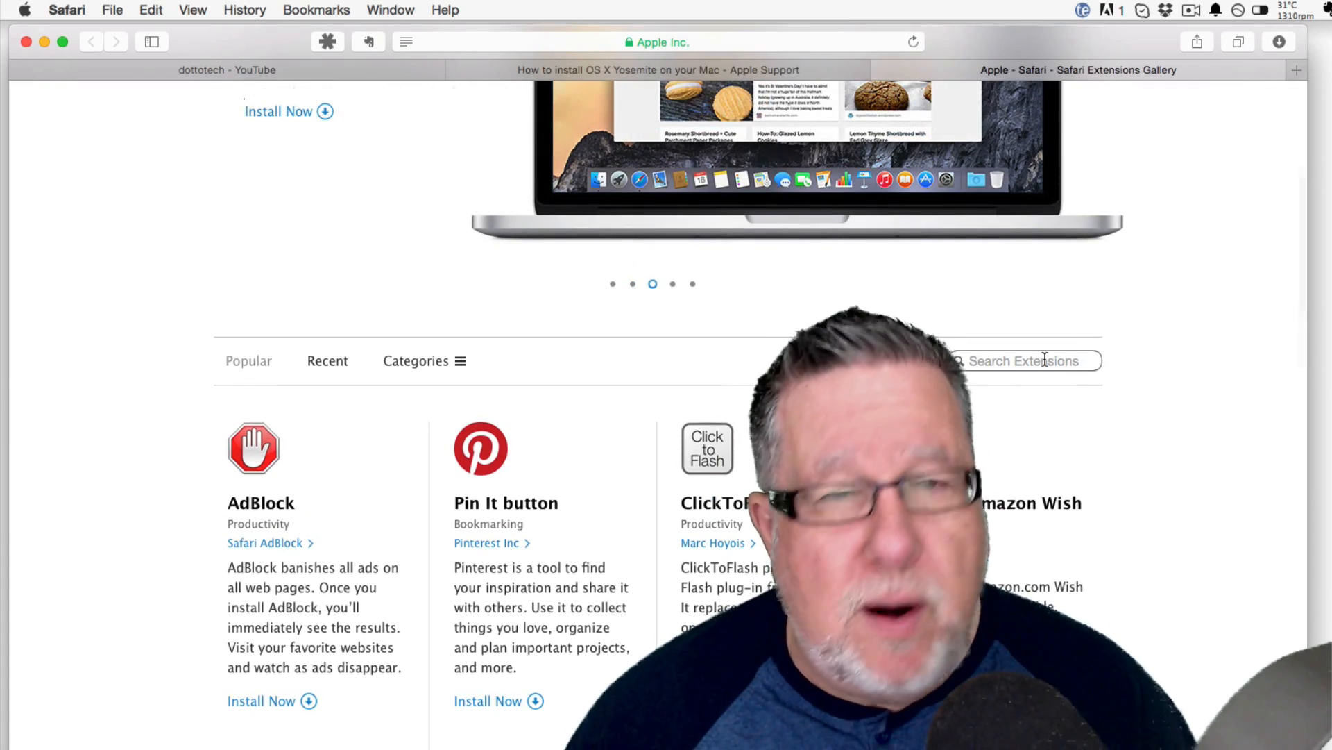
Search the Extensions gallery for 'evernote', returning three results.
text(e)
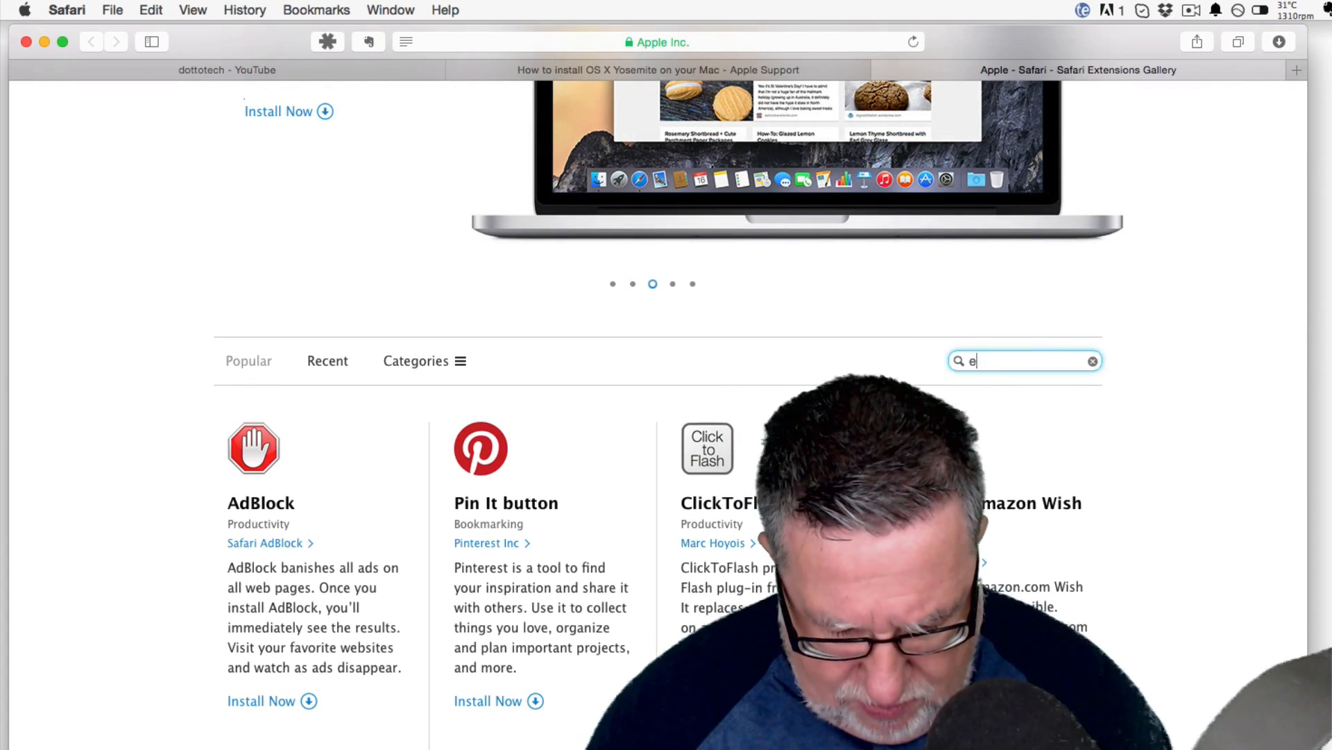
text(vernote)
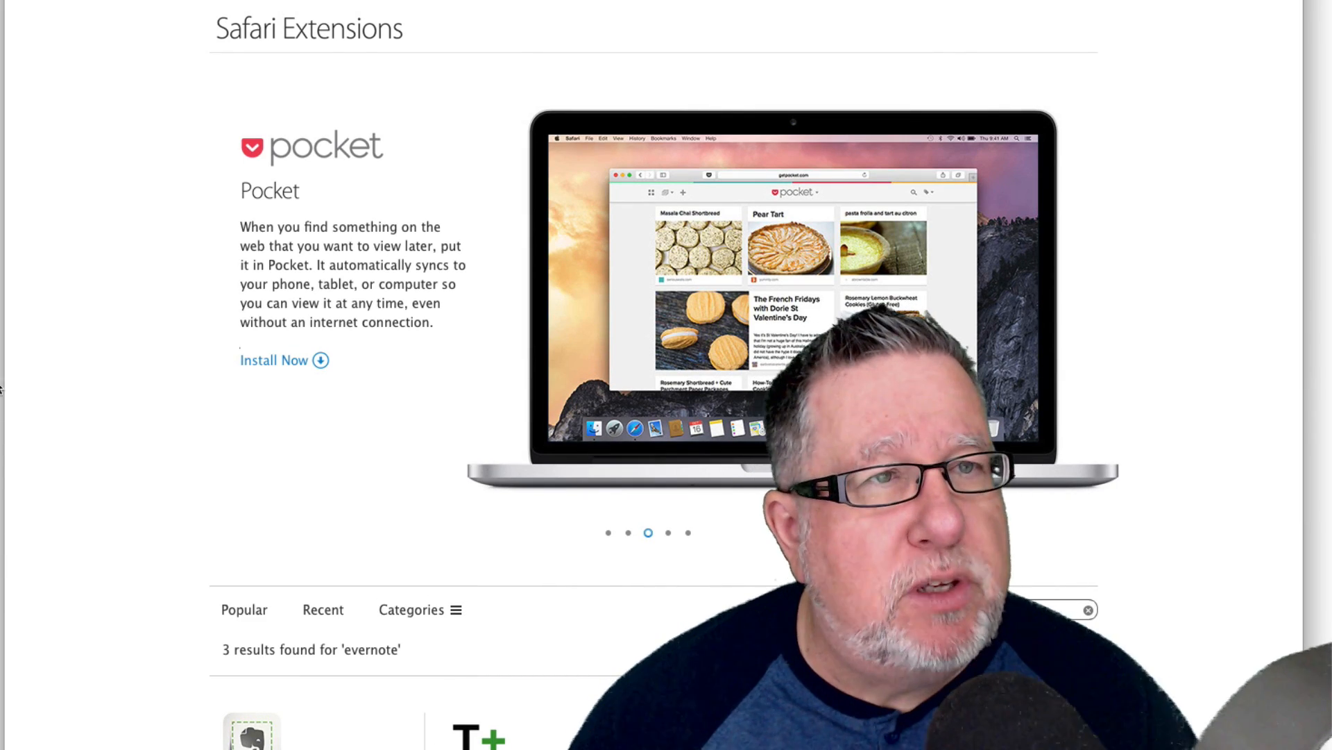
click(64, 9)
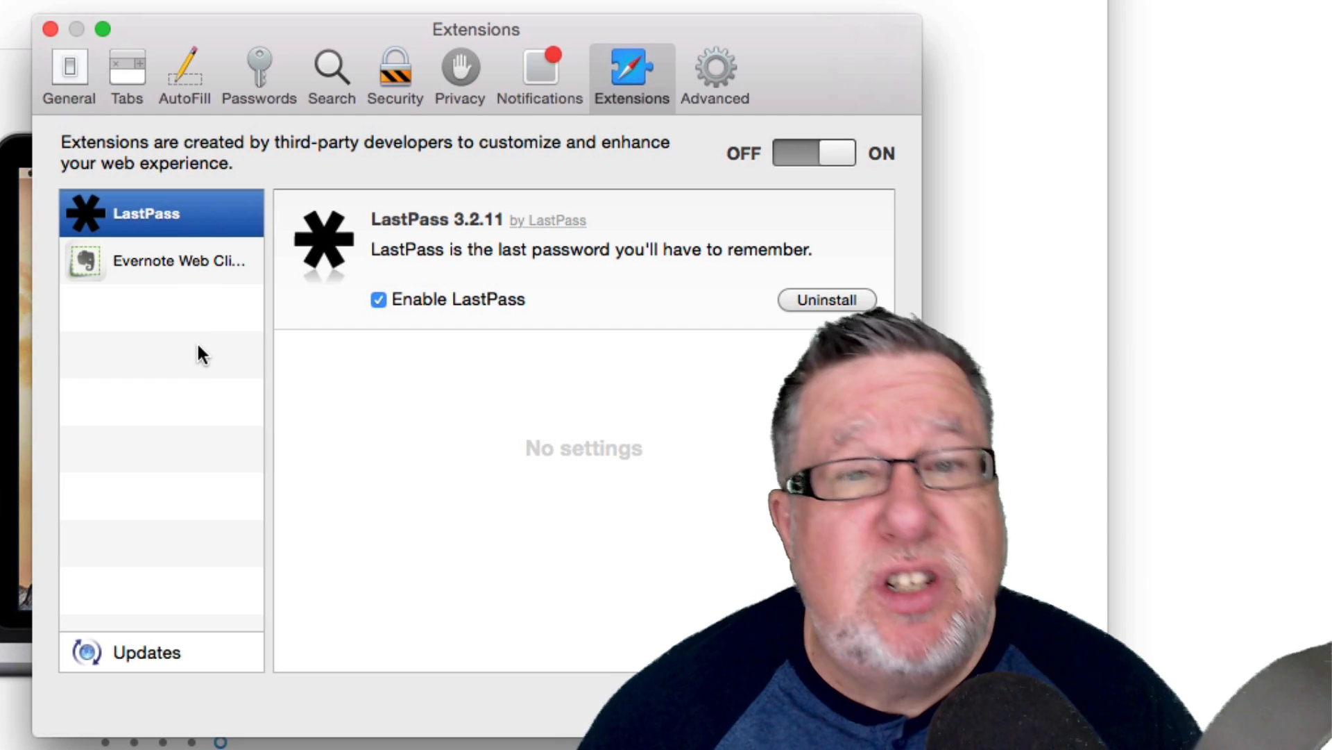
mouse_move(141, 364)
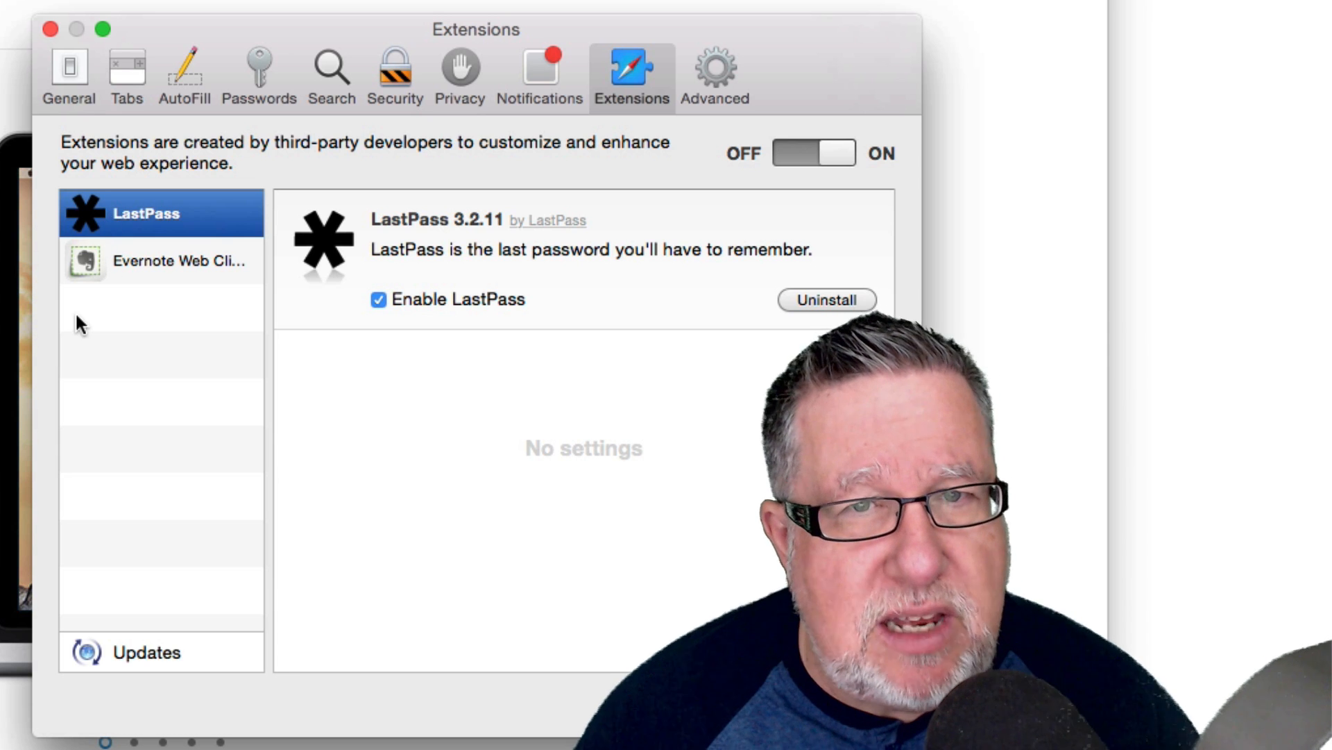
mouse_move(794, 236)
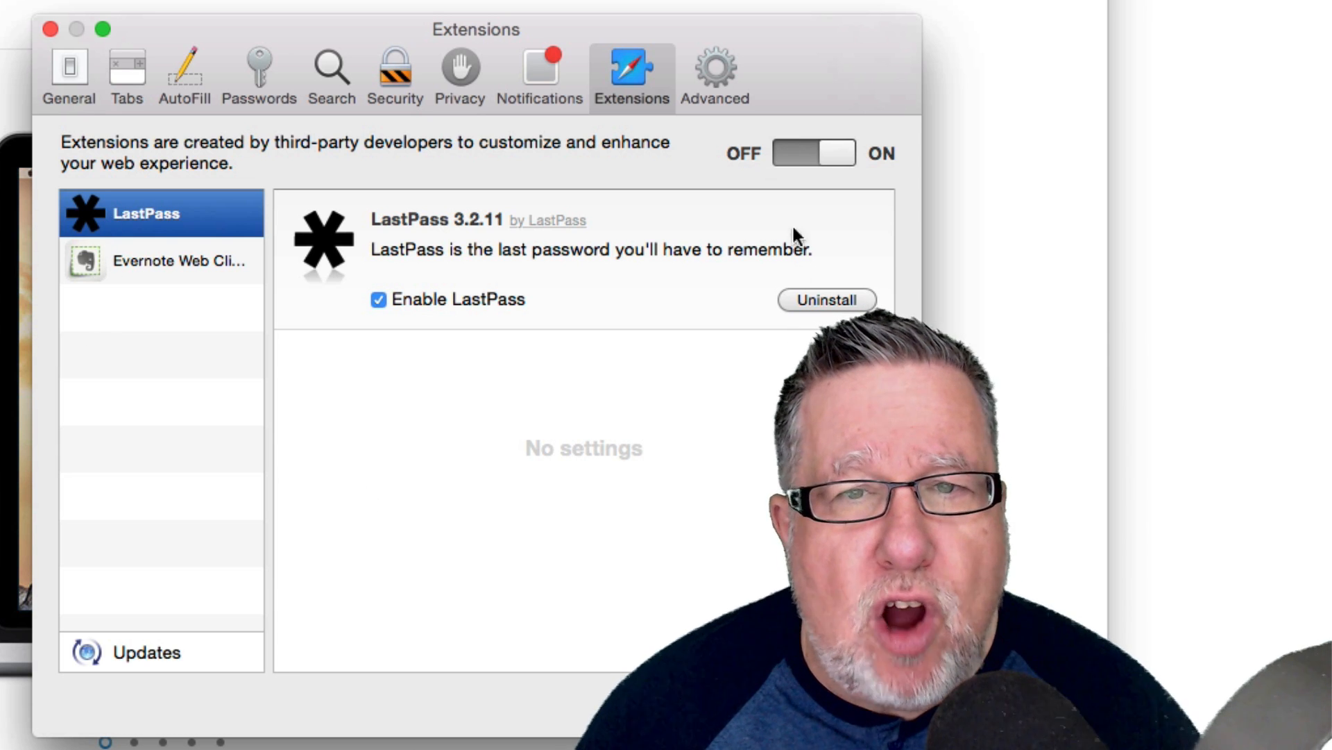
mouse_move(567, 520)
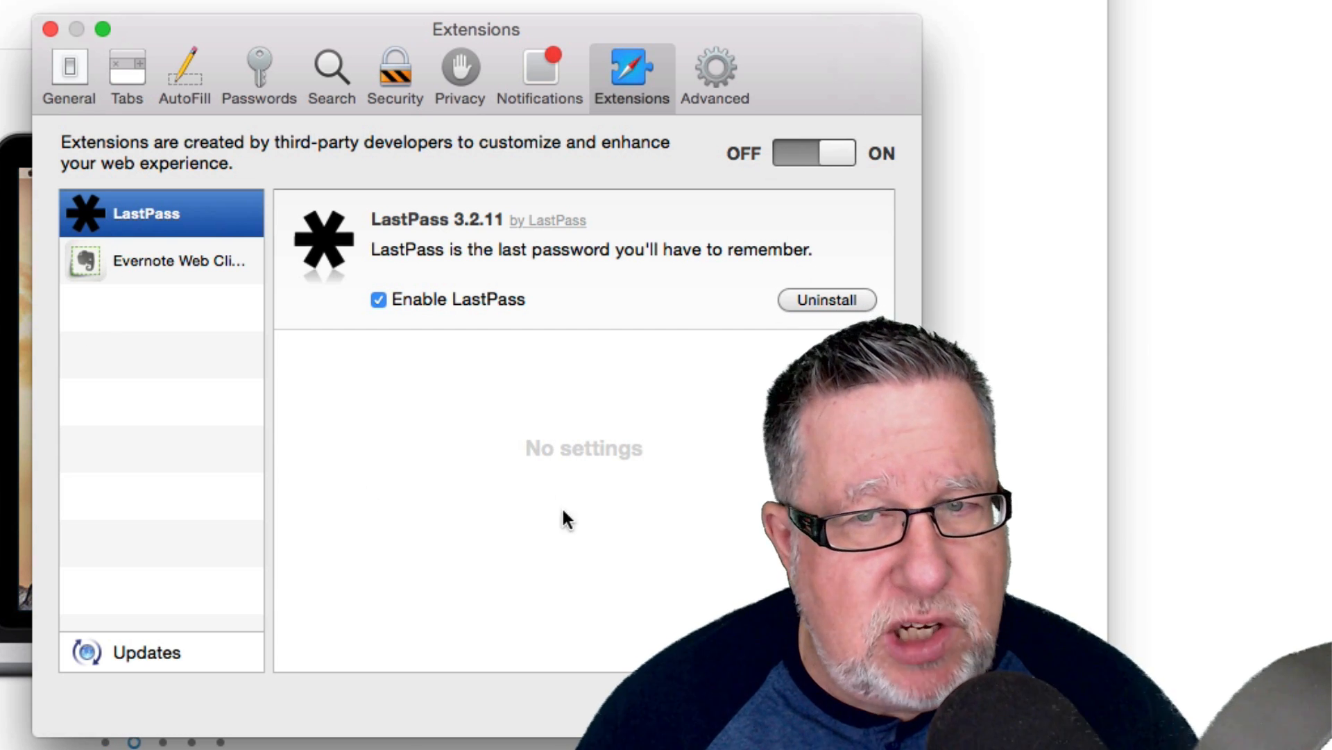
View installed LastPass and Evernote Web Clipper in Safari's Extensions preferences.
click(161, 260)
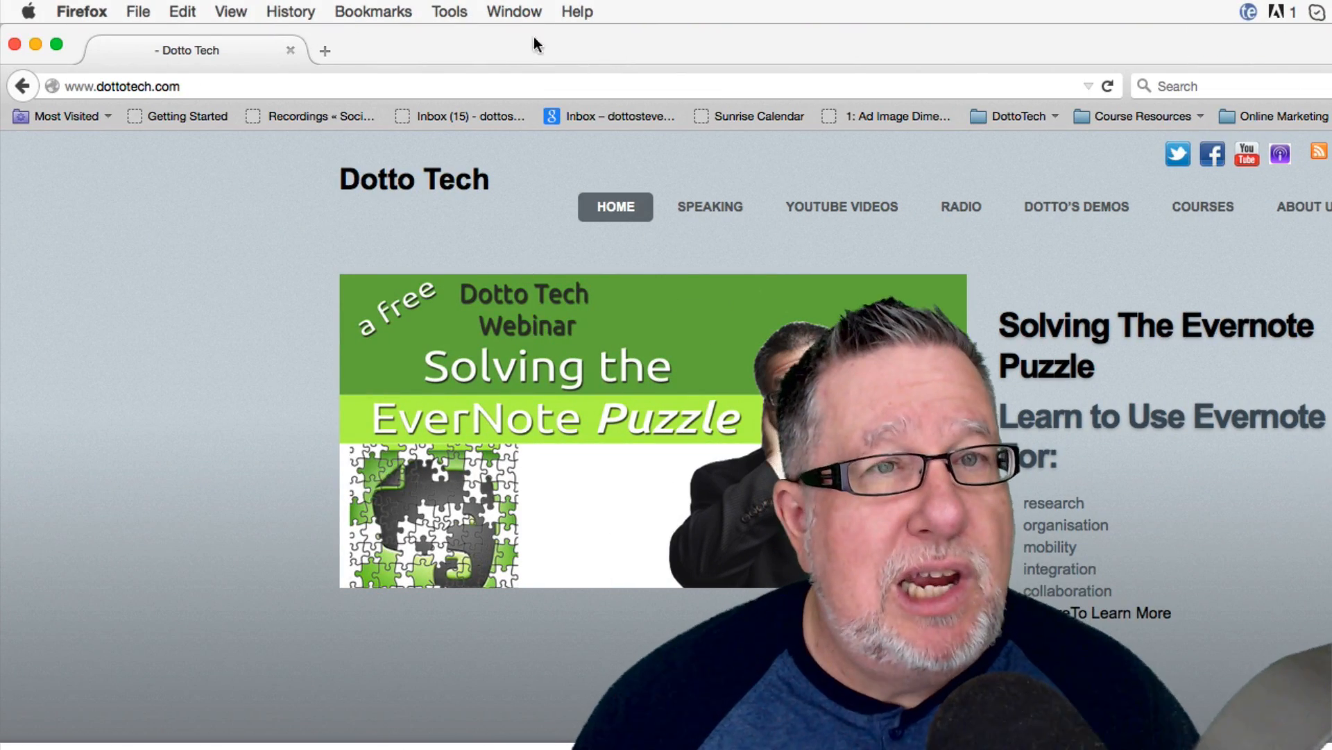
Choose Tools > Add-ons to open the Add-ons Manager on Get Add-ons.
click(449, 11)
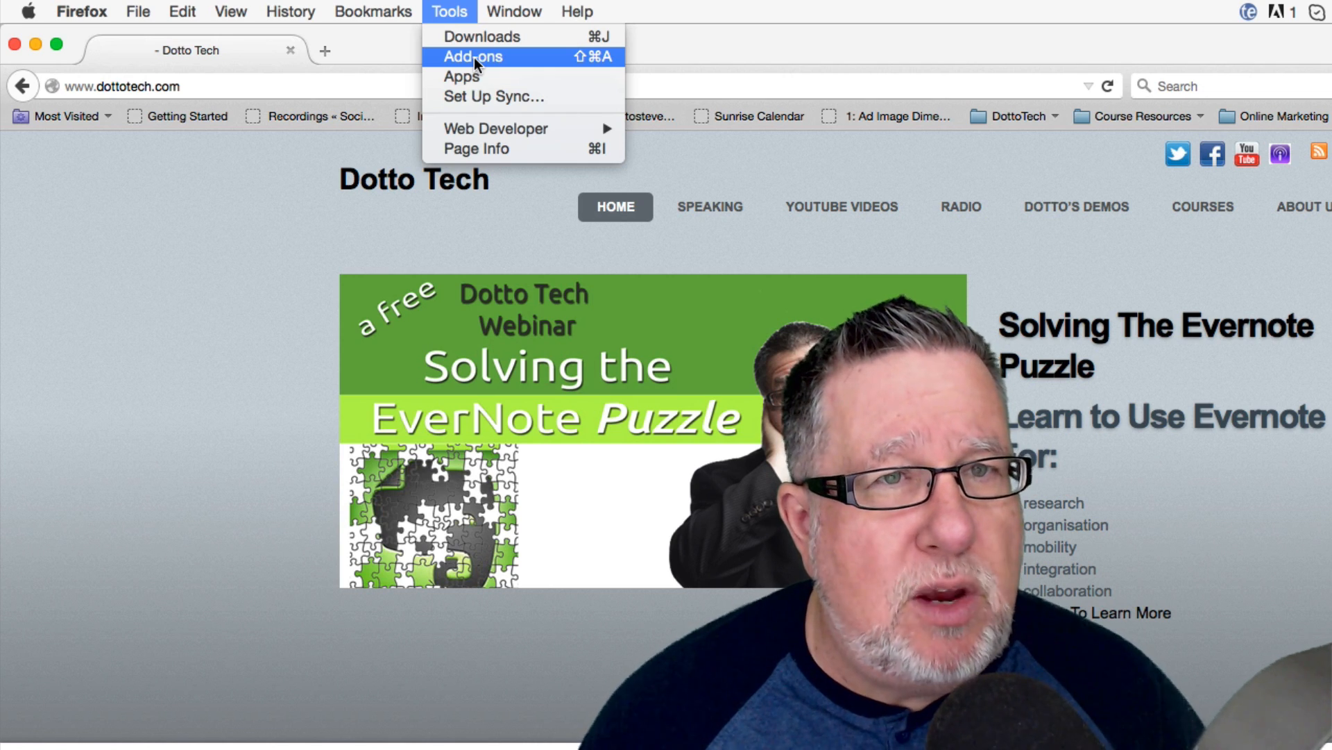
click(473, 56)
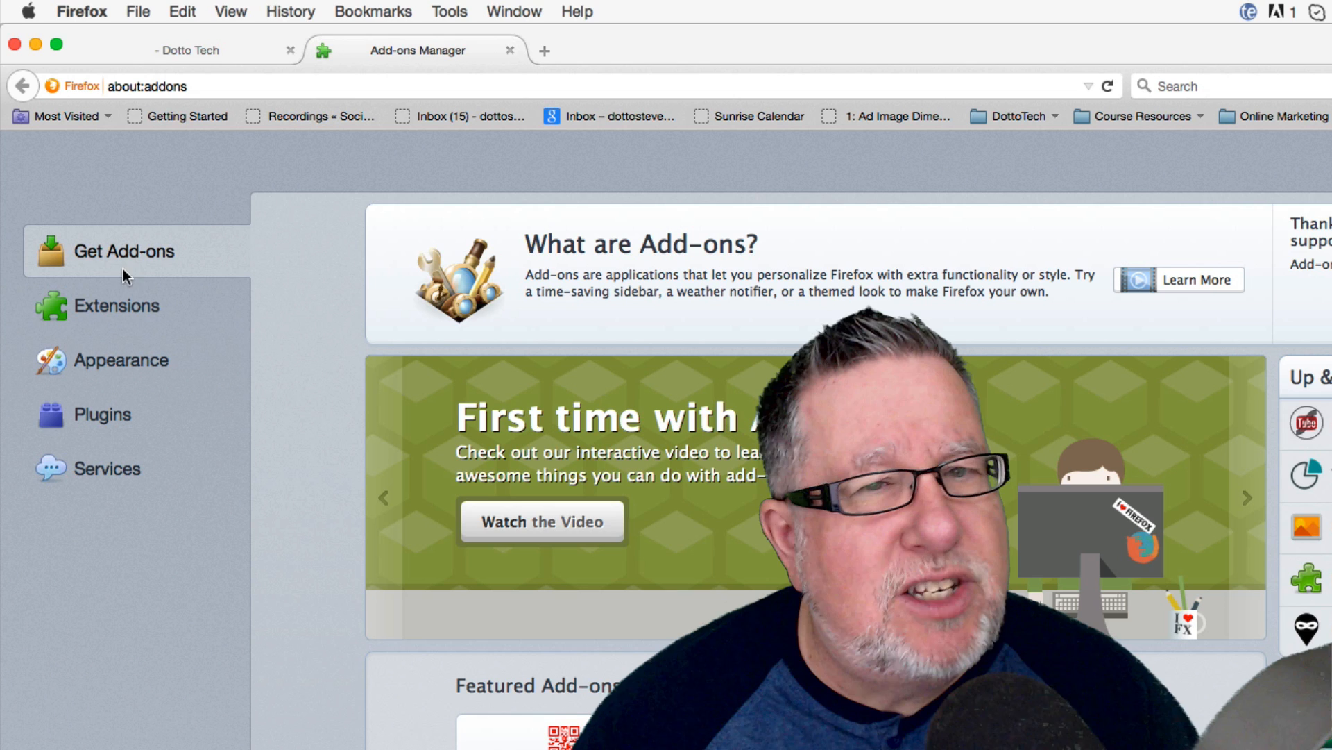
Toggle between Extensions and Get Add-ons, then search add-ons for 'evernote'.
click(118, 306)
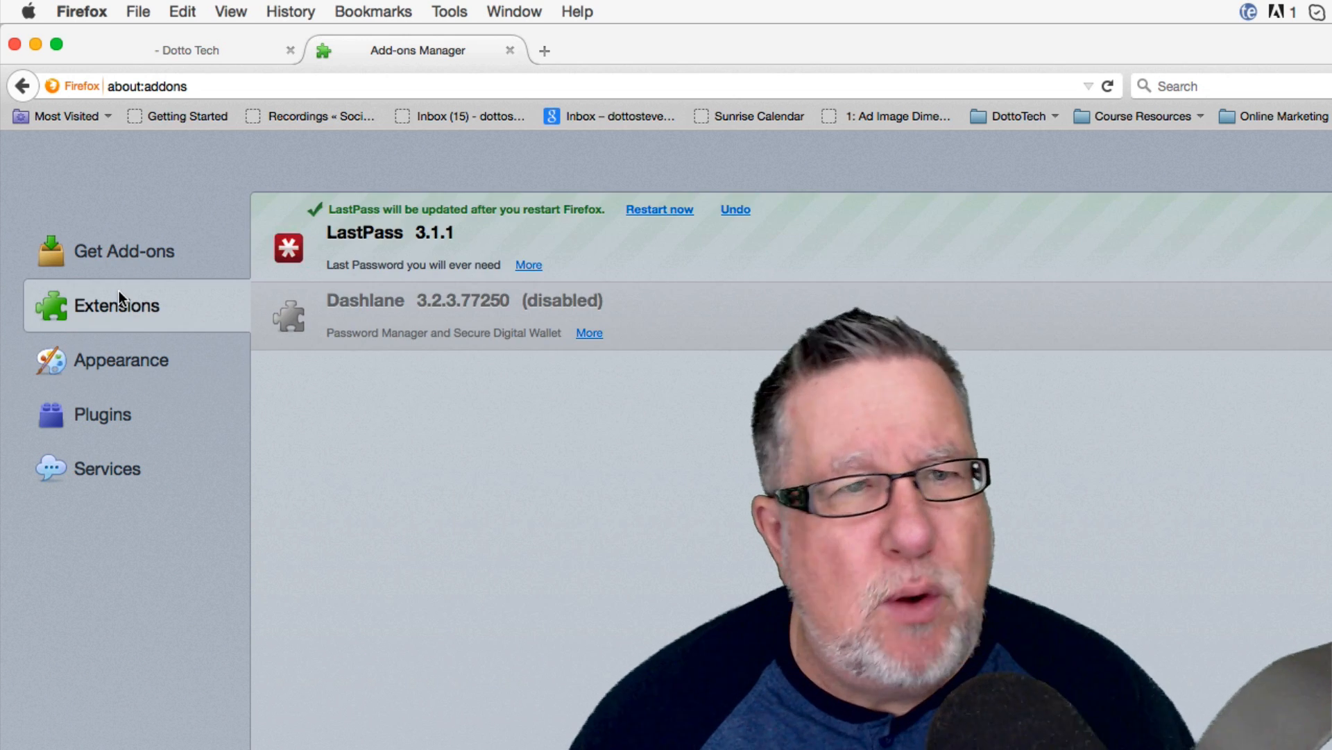
mouse_move(117, 305)
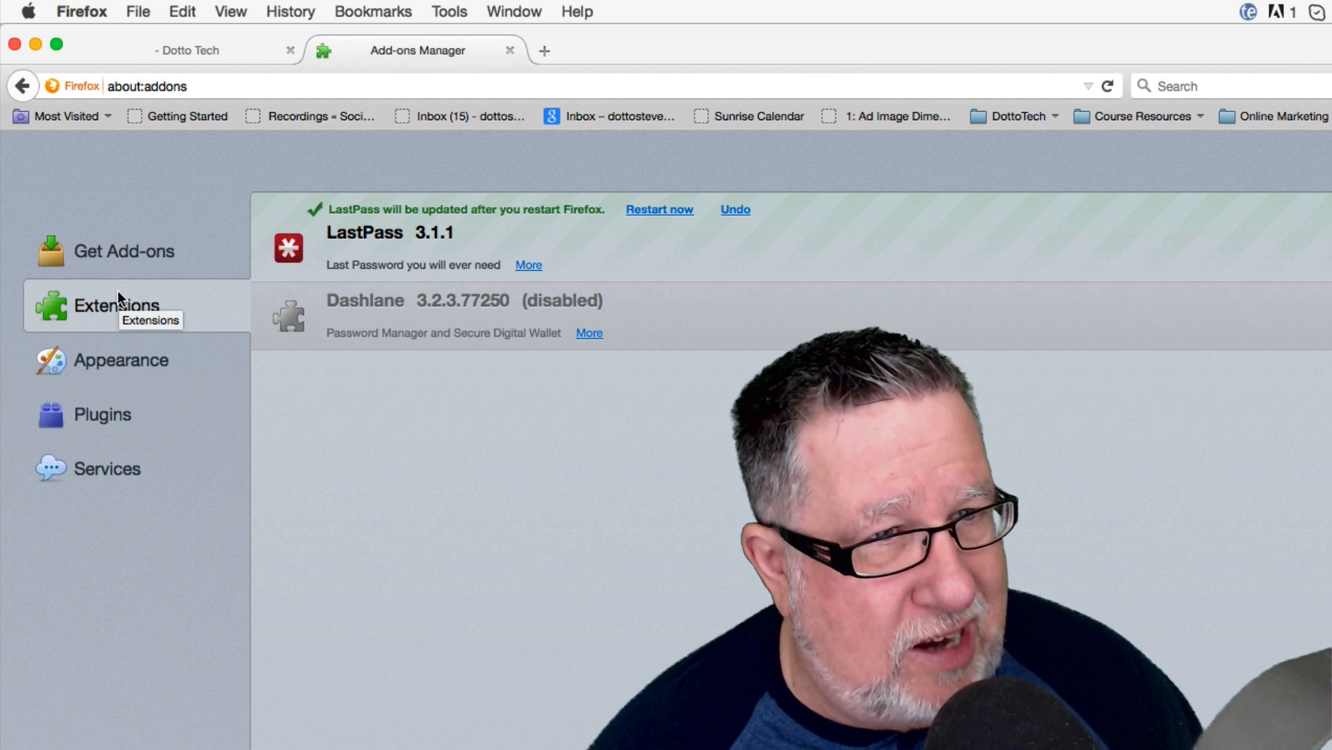
mouse_move(548, 219)
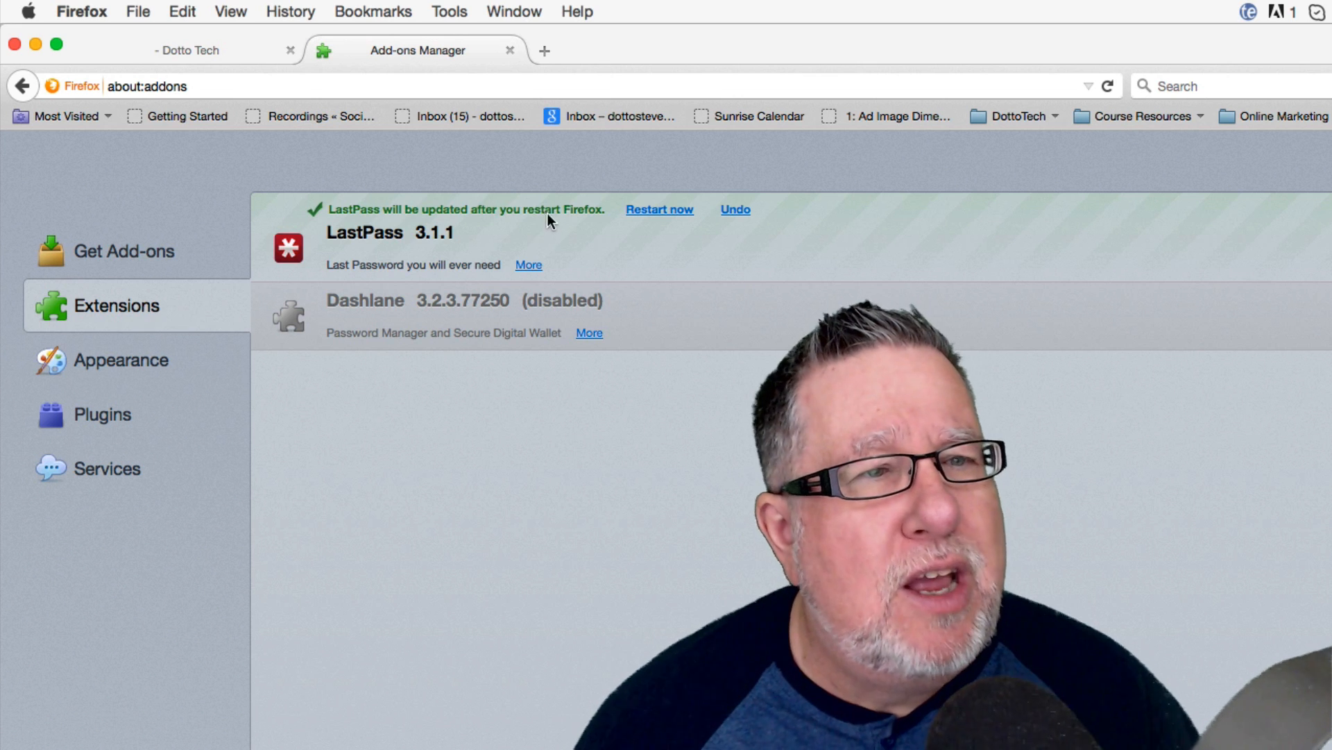
click(126, 251)
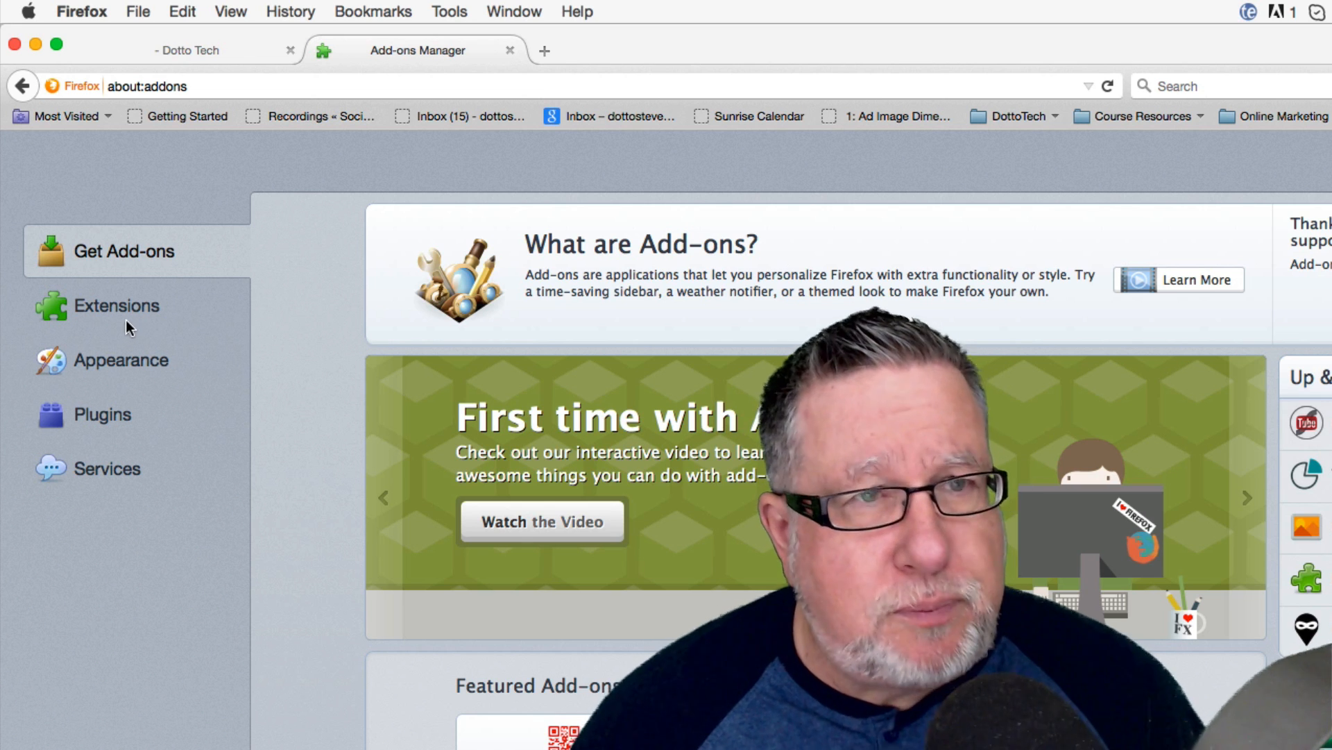
click(117, 305)
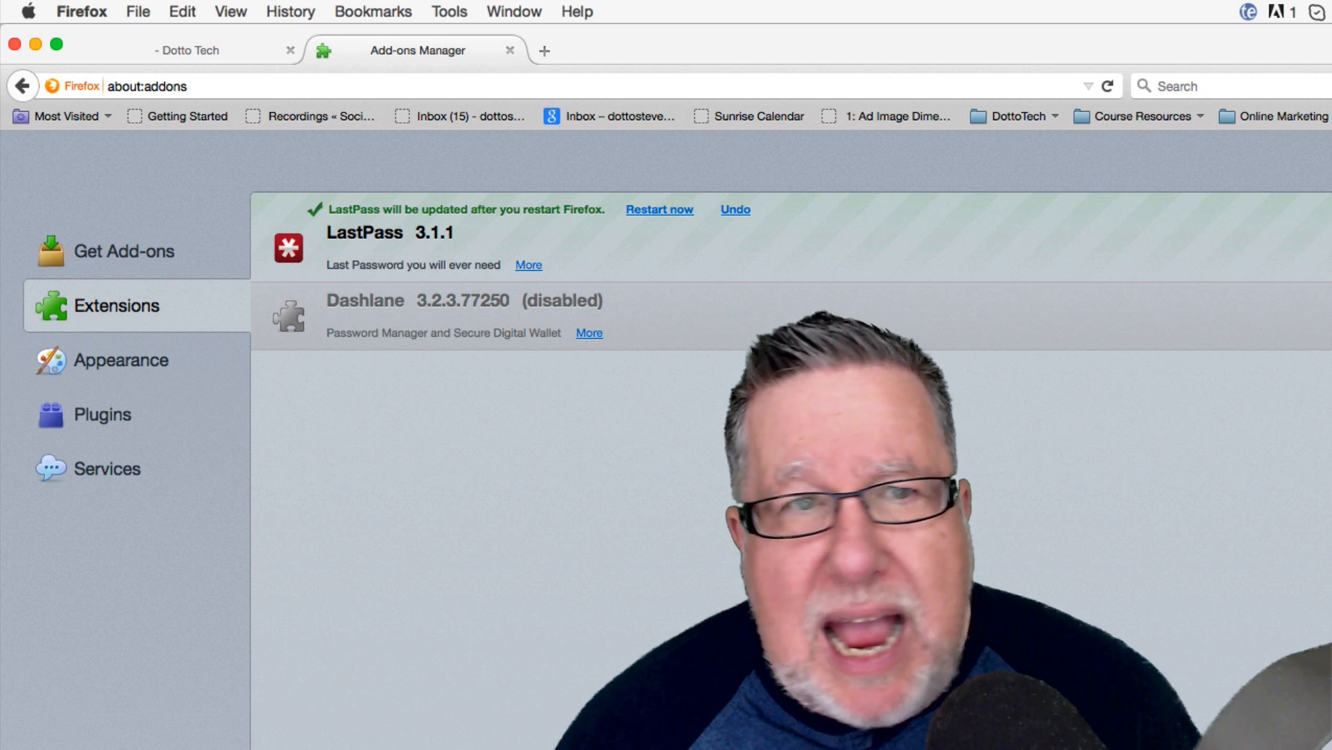
mouse_move(132, 254)
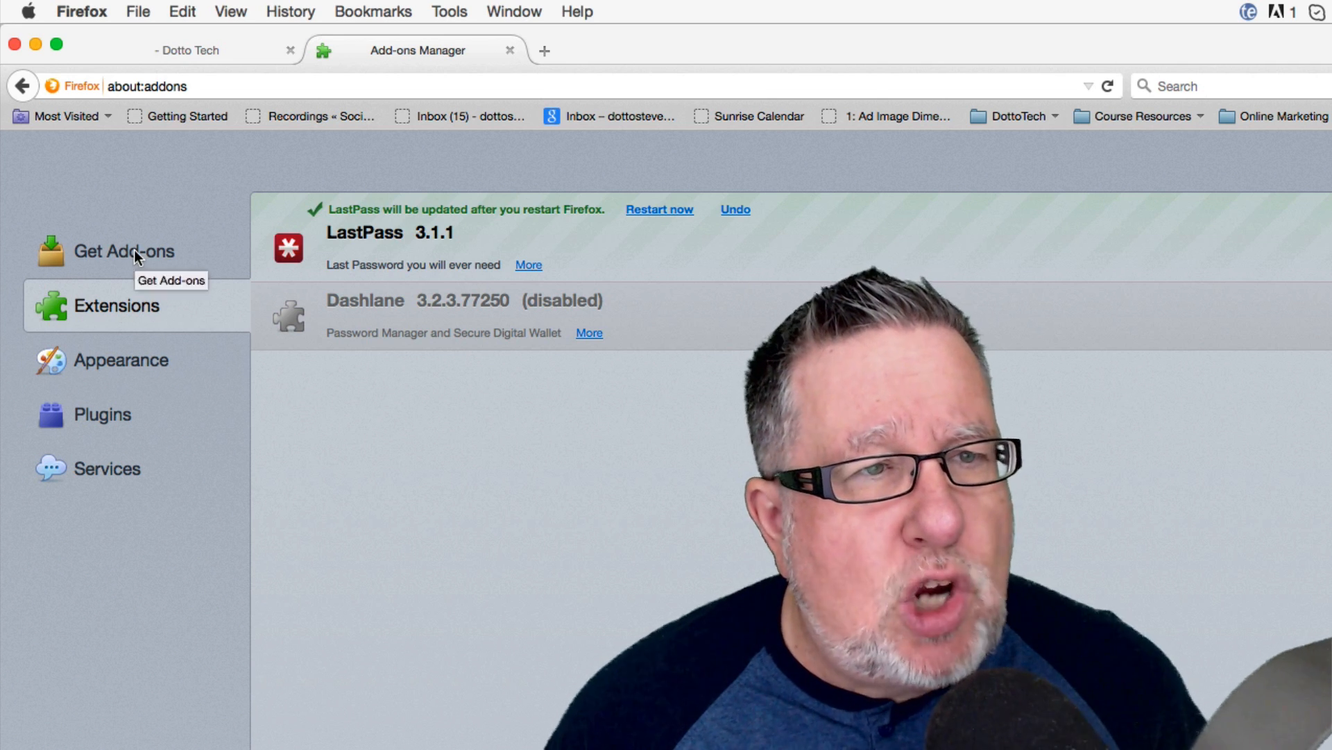
click(125, 251)
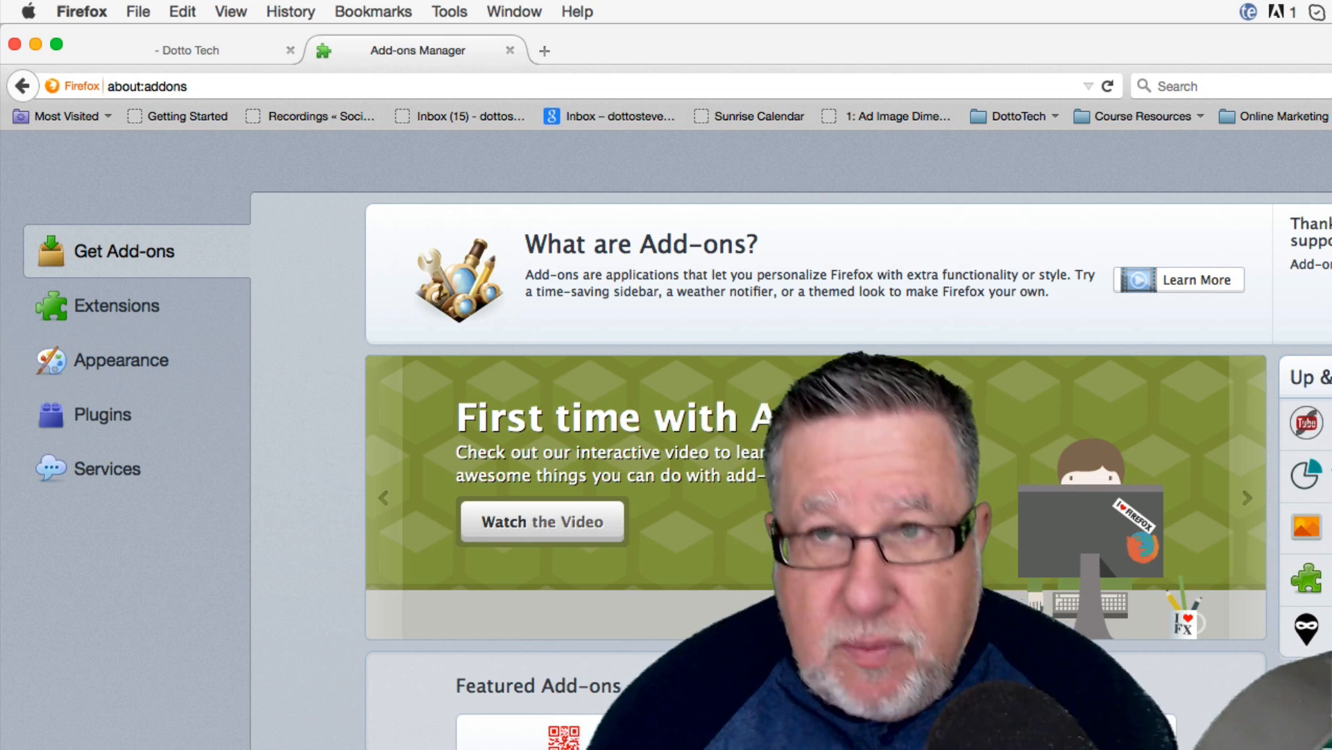
text(evernote)
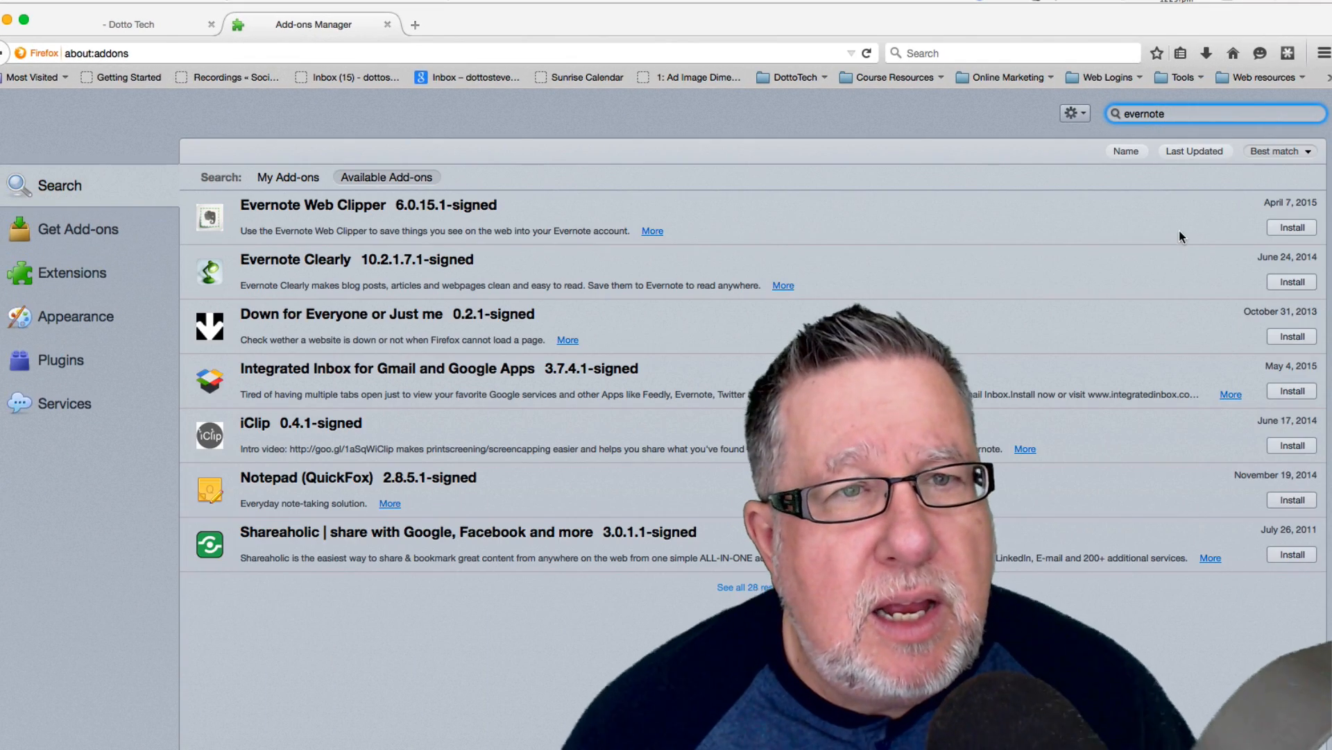